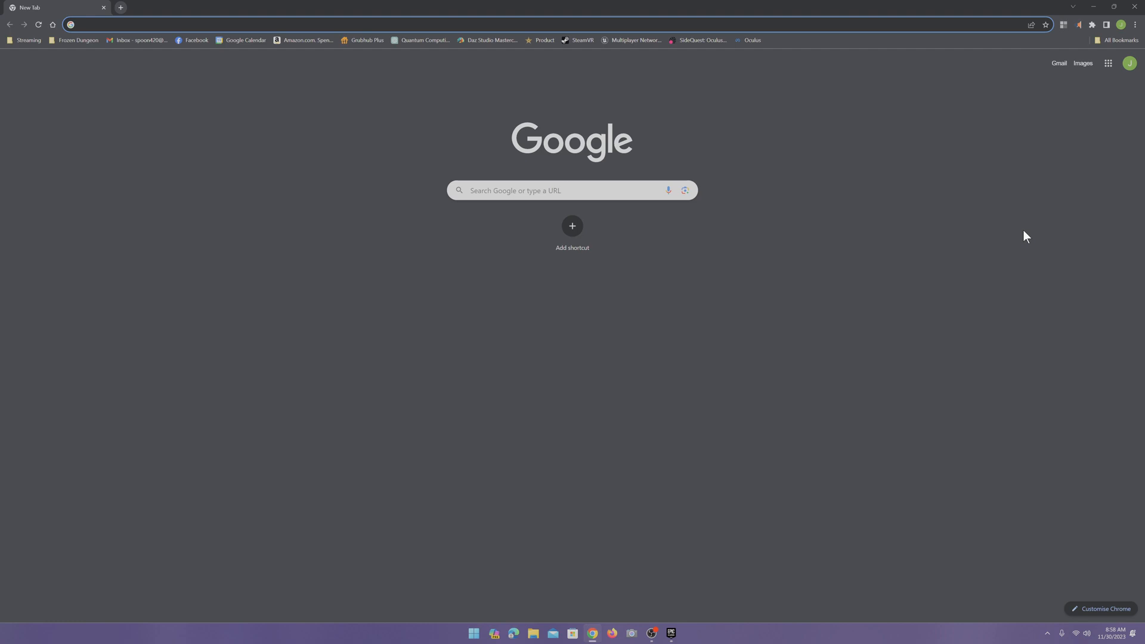
mouse_move(947, 284)
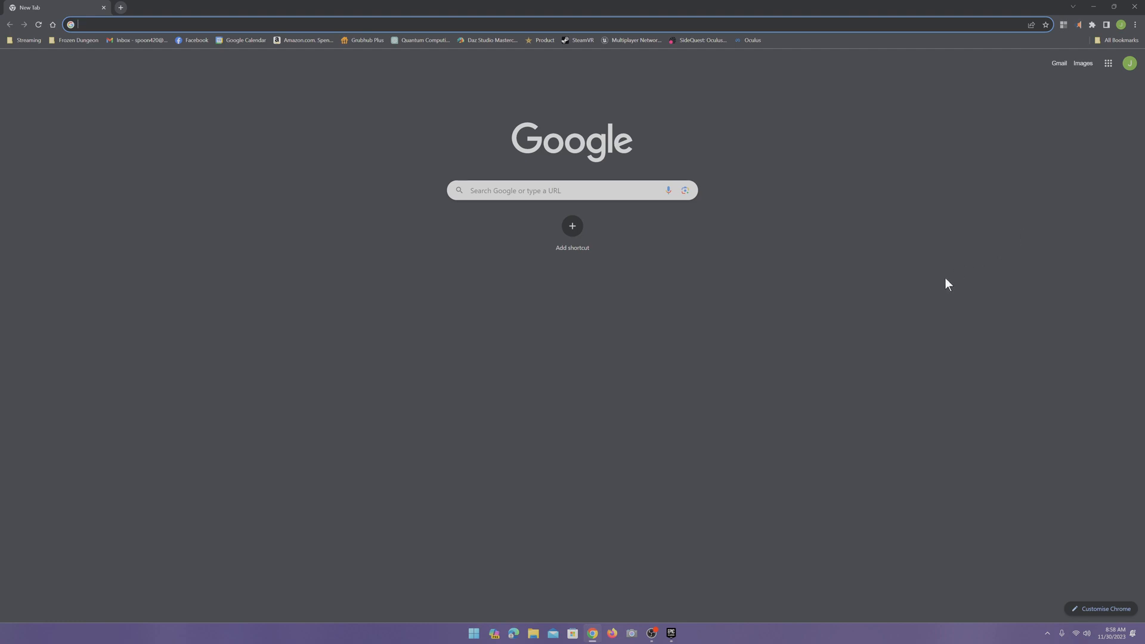
mouse_move(408, 389)
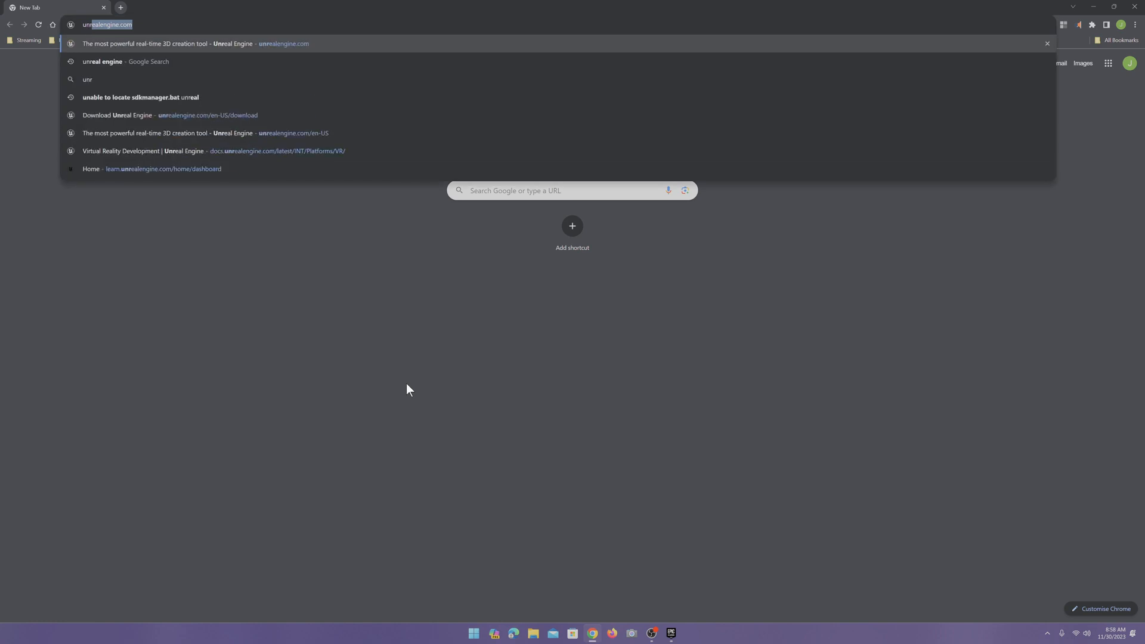
Load unrealengine.com in a new Chrome tab
text(unrealengine.com/en-US)
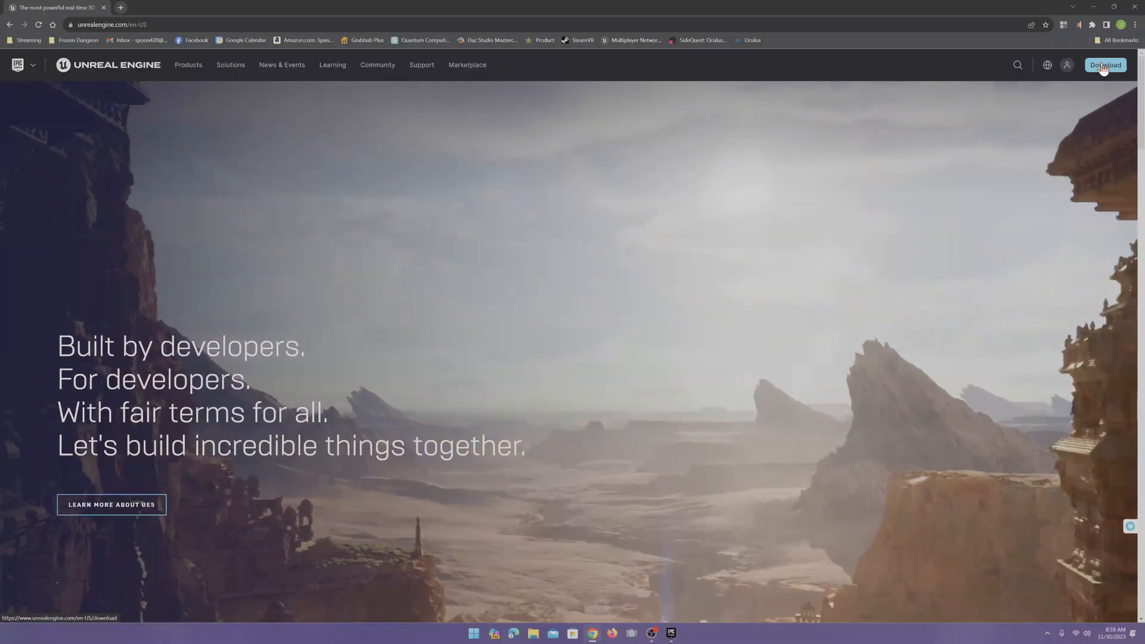
Download the Epic Games Launcher installer into Downloads and confirm it finished
click(1105, 65)
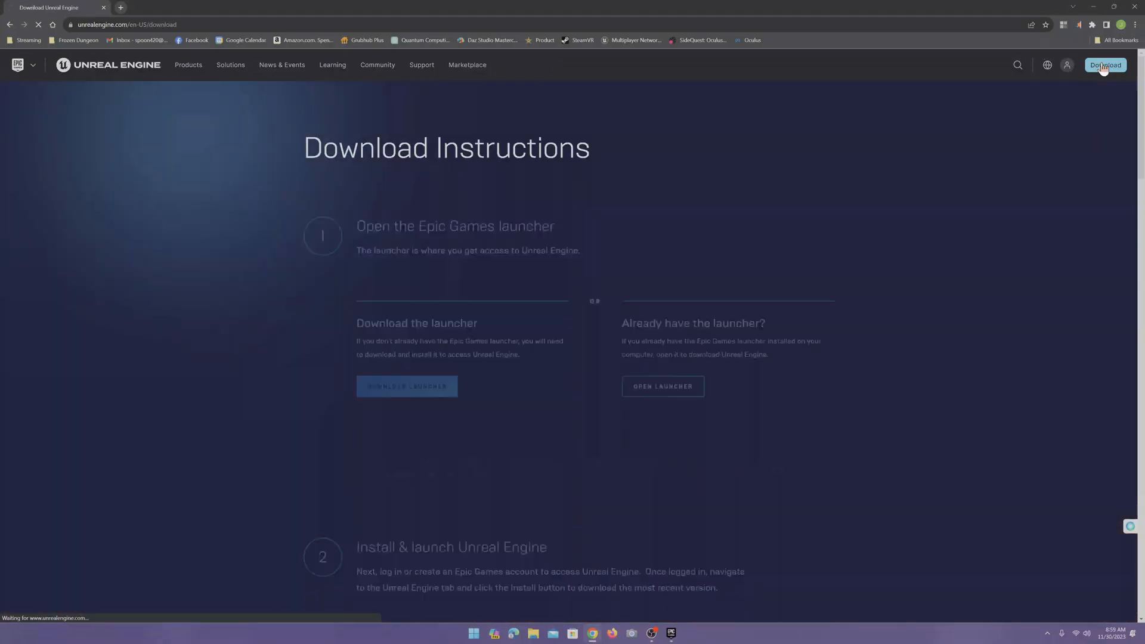
click(406, 386)
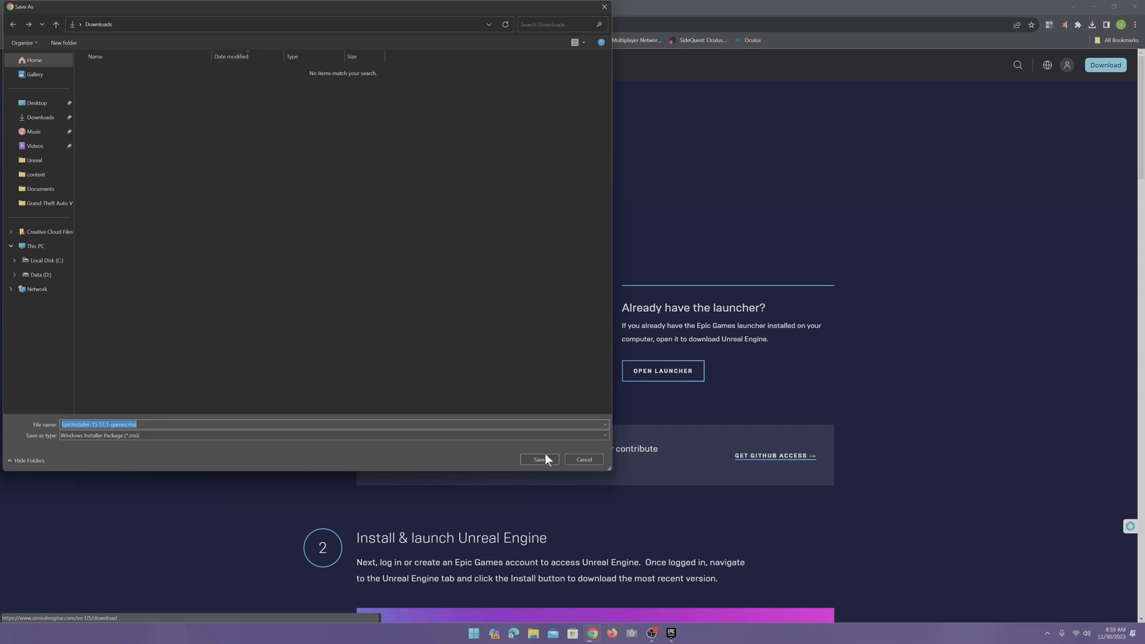
click(539, 459)
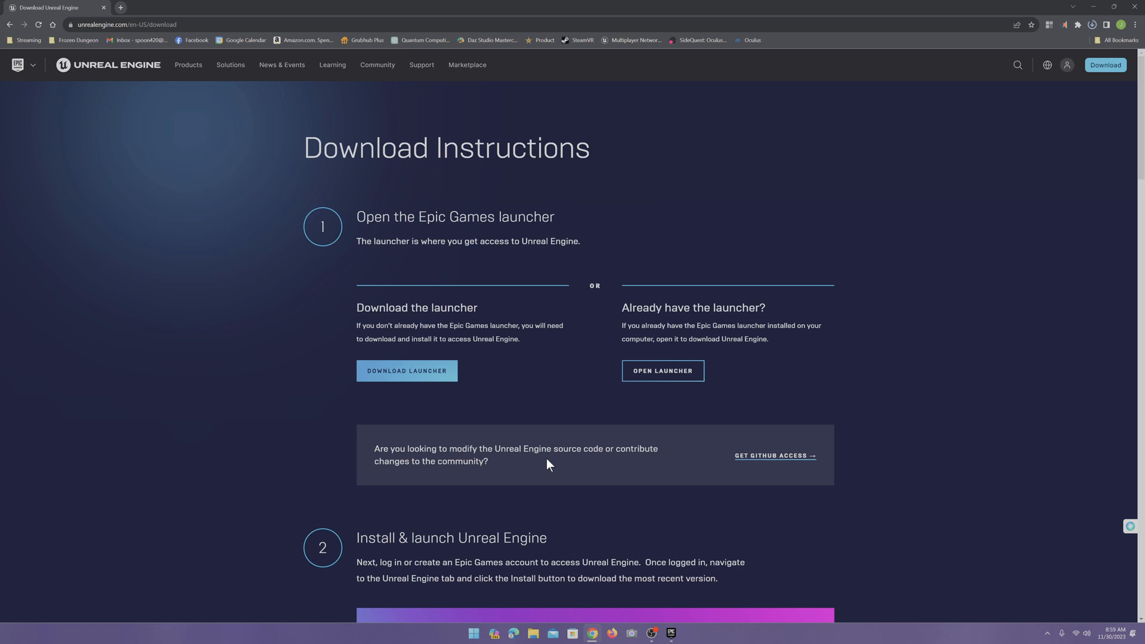
click(407, 371)
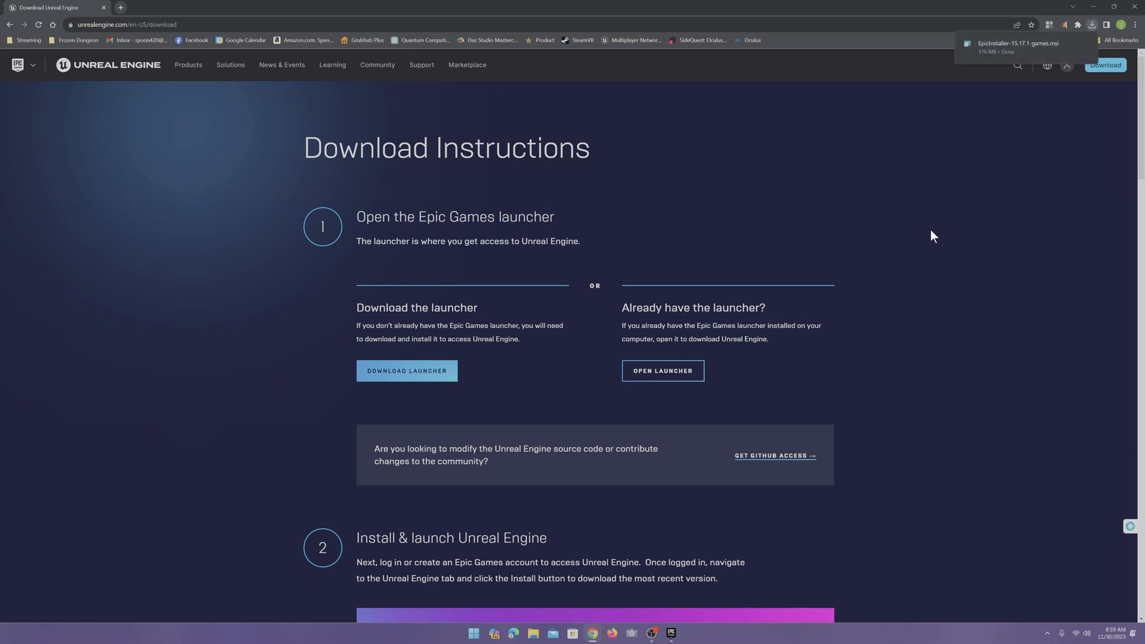
mouse_move(998, 55)
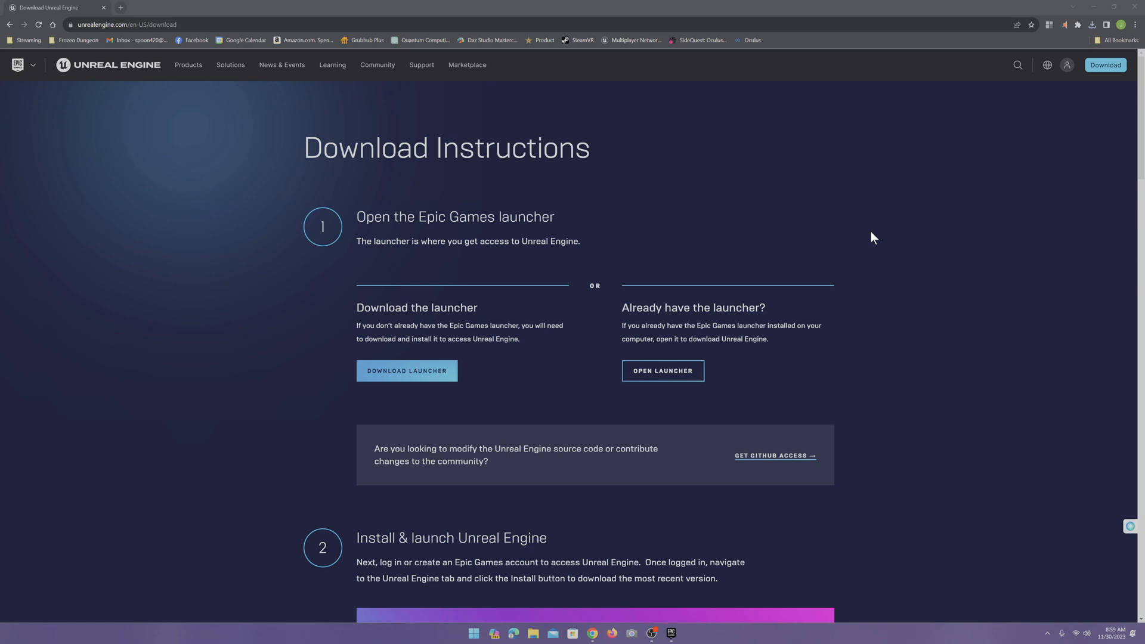
click(406, 370)
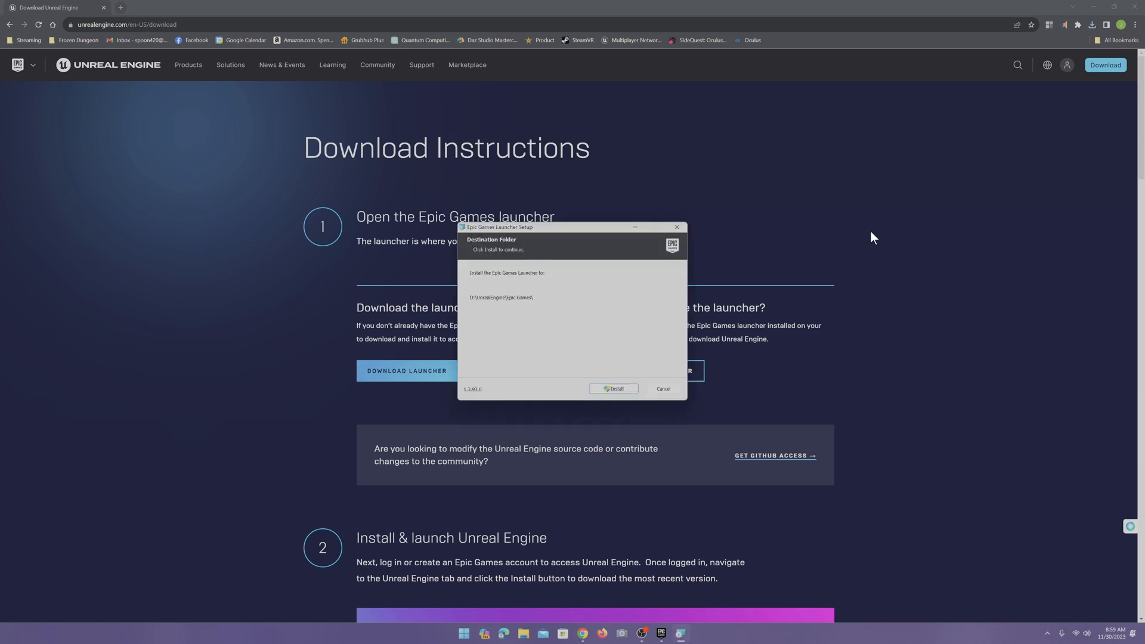
mouse_move(856, 251)
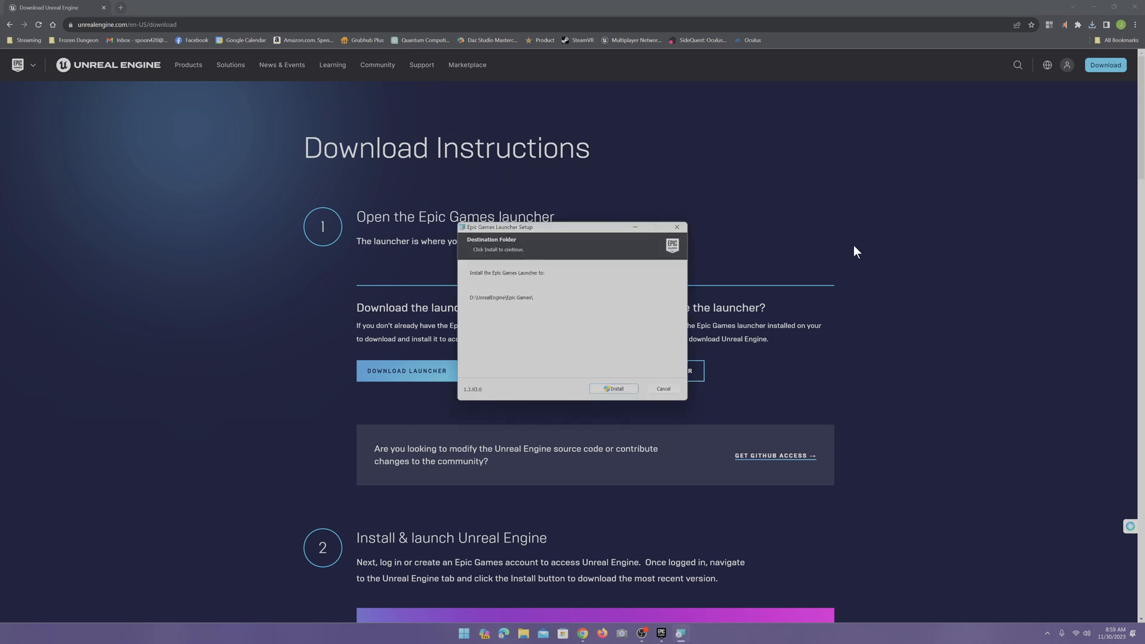
mouse_move(662, 388)
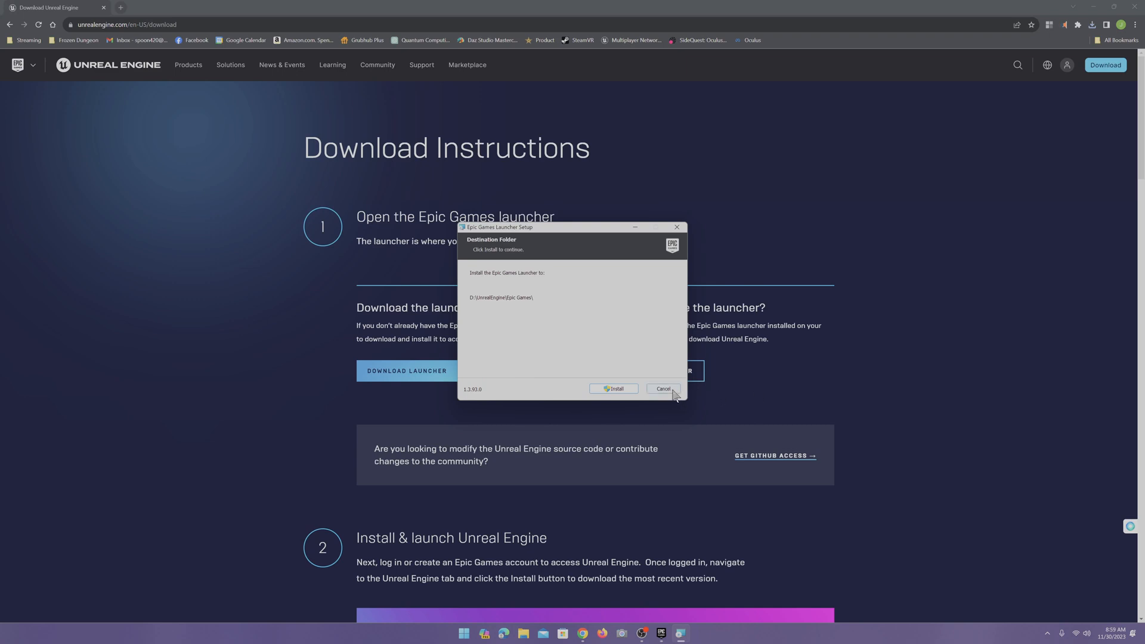
click(662, 388)
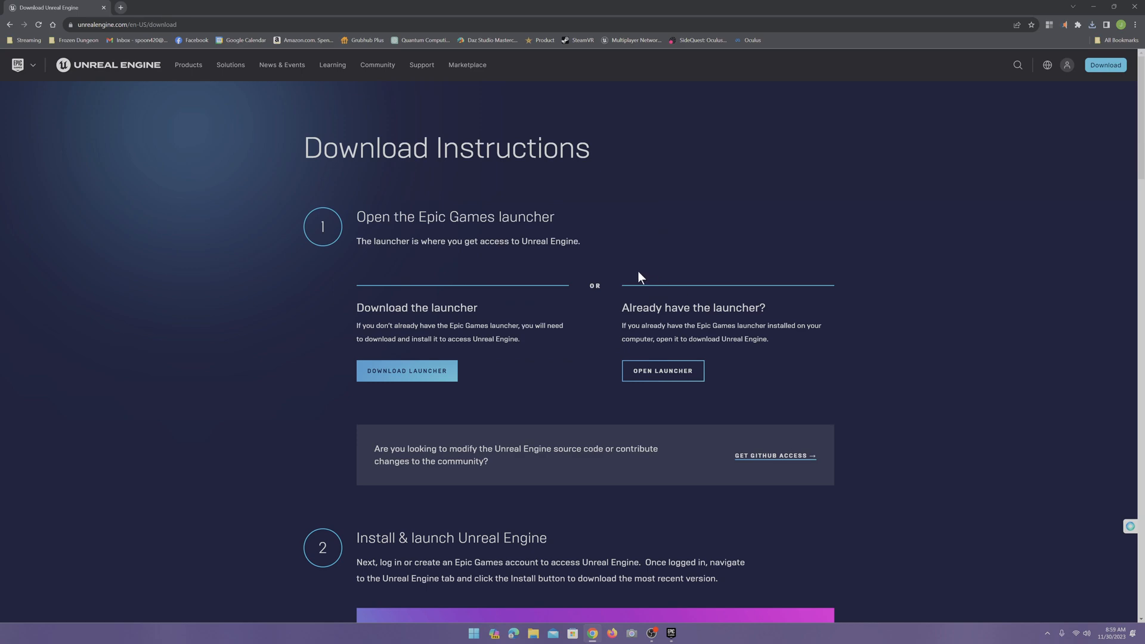
scroll(down, 3)
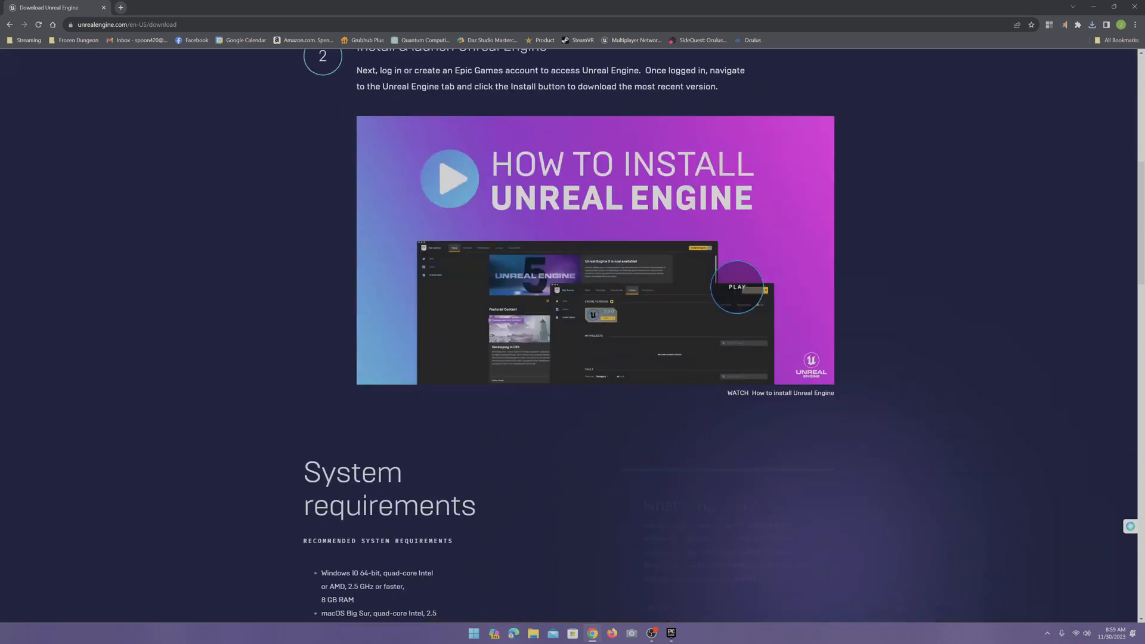
scroll(up, 3)
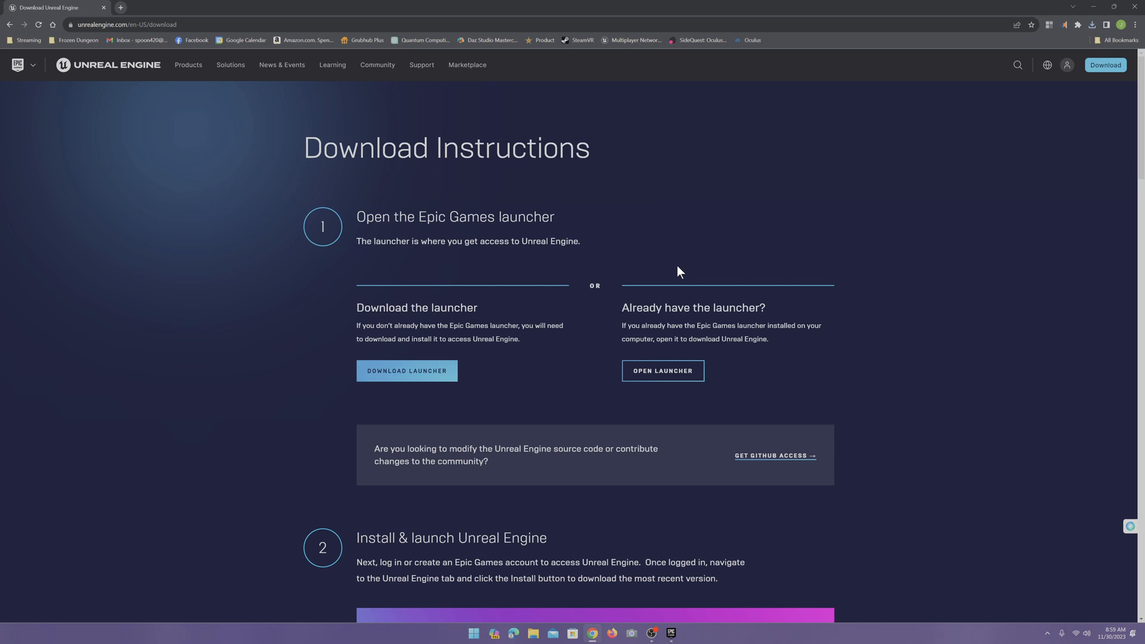
Launch the installed Epic Games Launcher from the download page
click(661, 370)
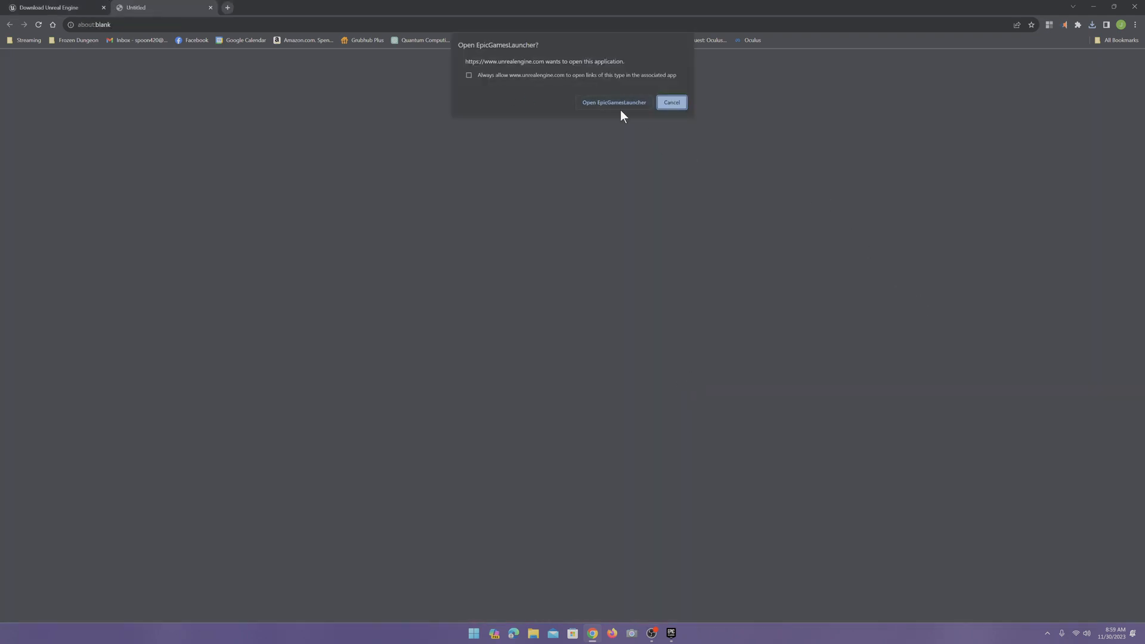
click(613, 102)
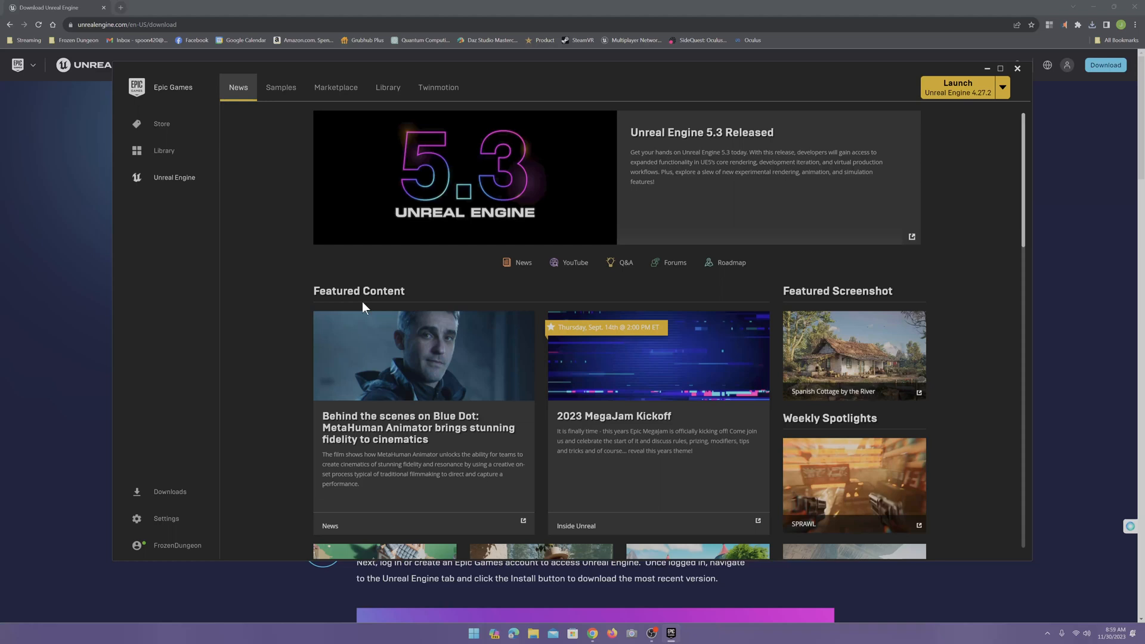
mouse_move(488, 188)
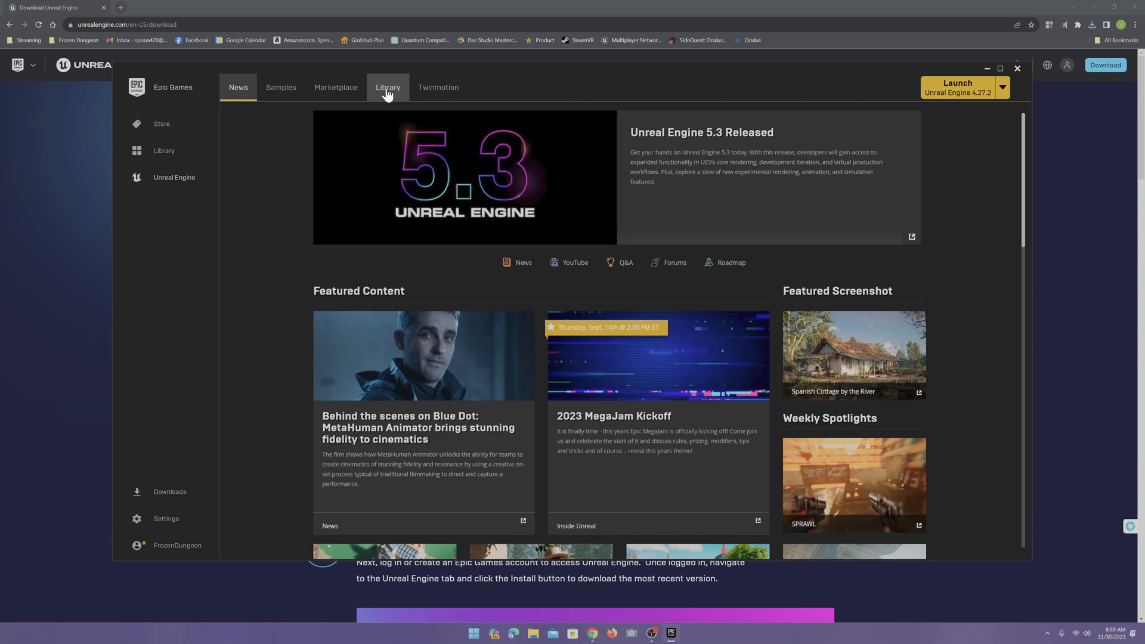
Check the Library's installed 4.27.2 and 5.2.1 engines, adding then removing a 5.3.2 slot
click(388, 87)
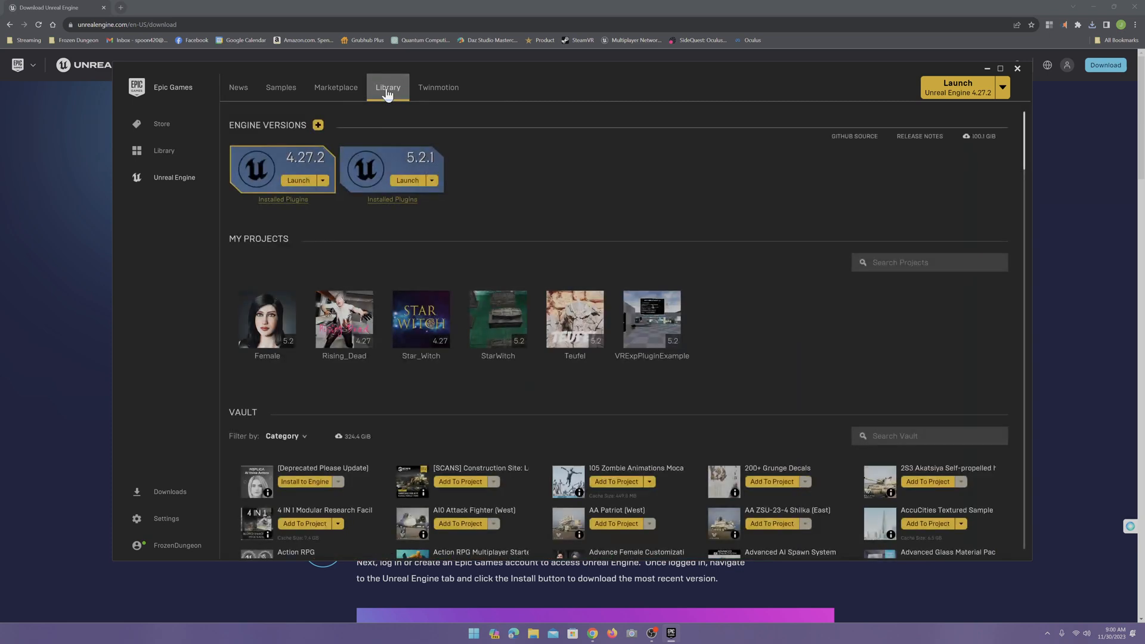
click(318, 125)
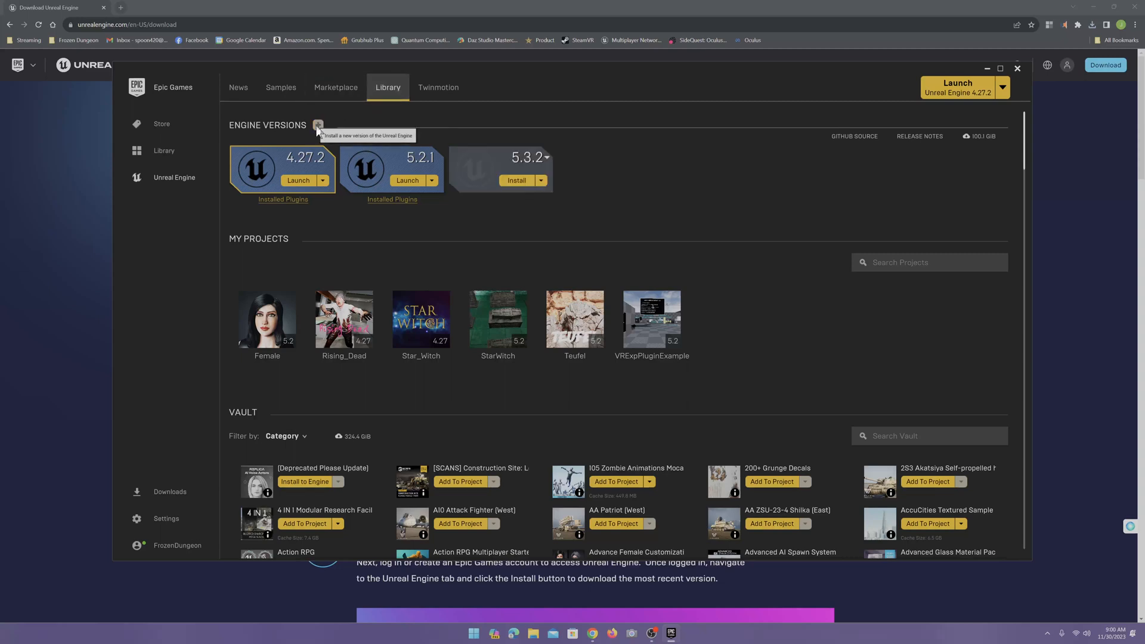
mouse_move(520, 101)
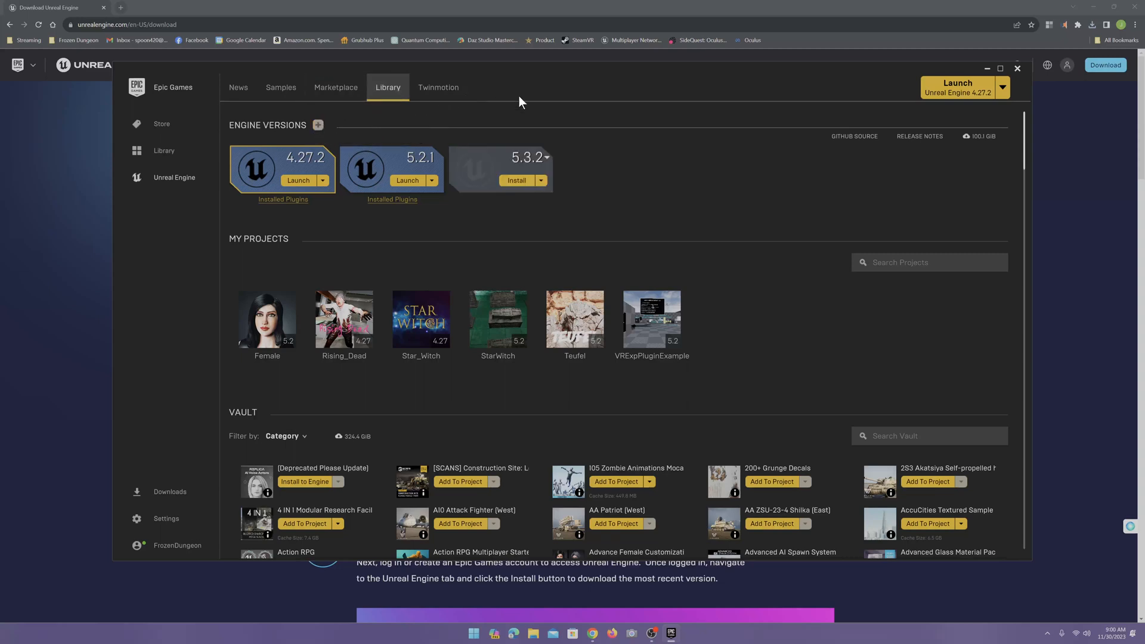
mouse_move(544, 159)
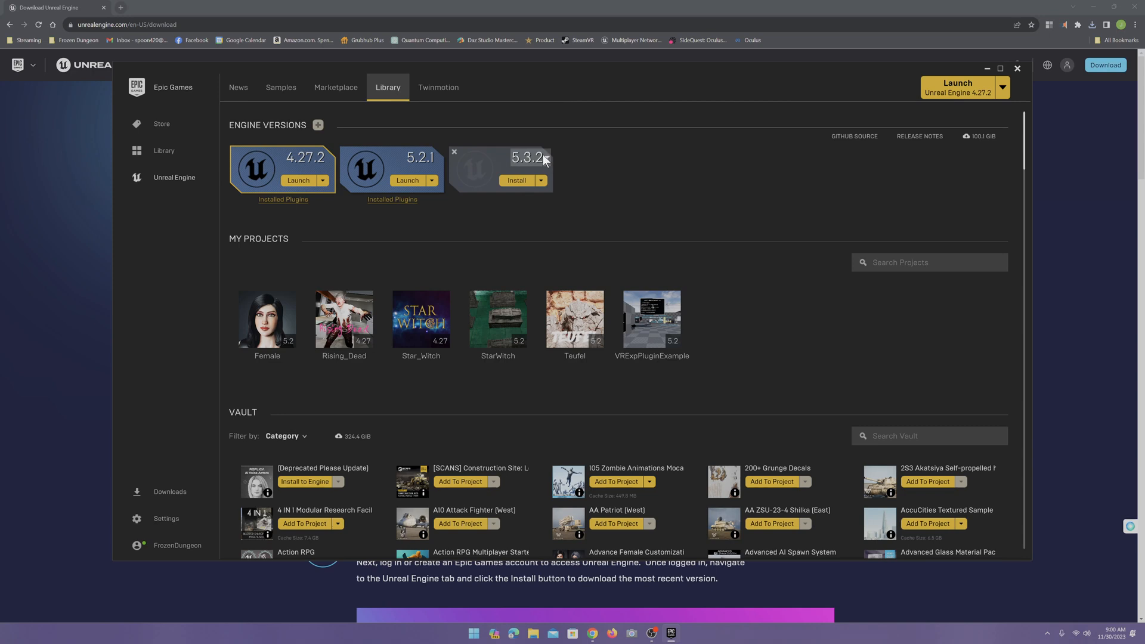
mouse_move(549, 158)
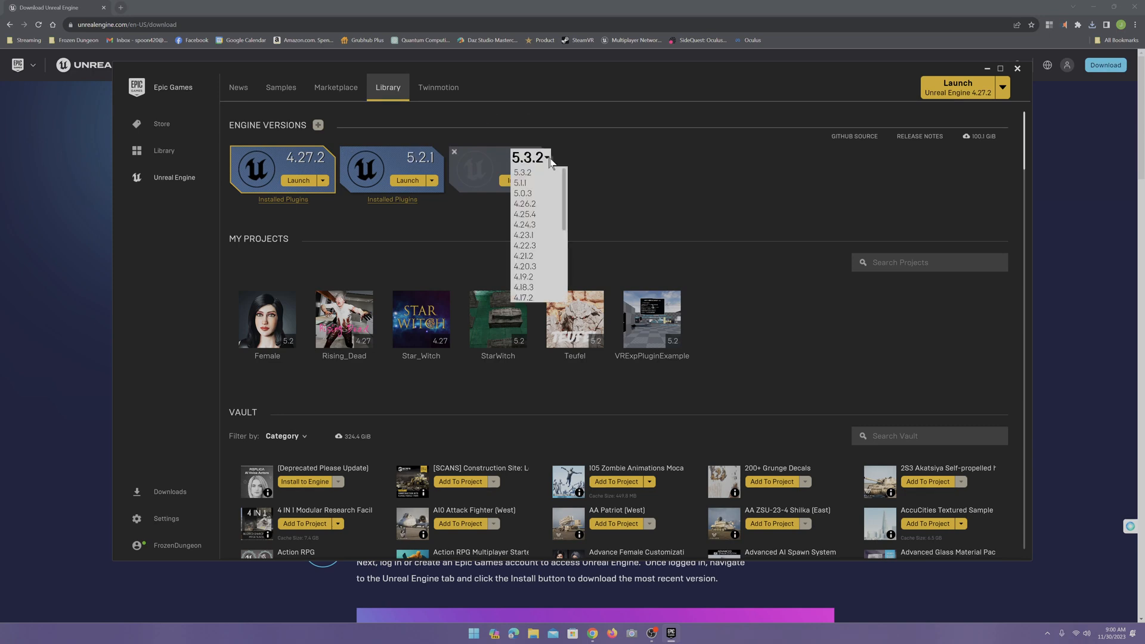
mouse_move(546, 168)
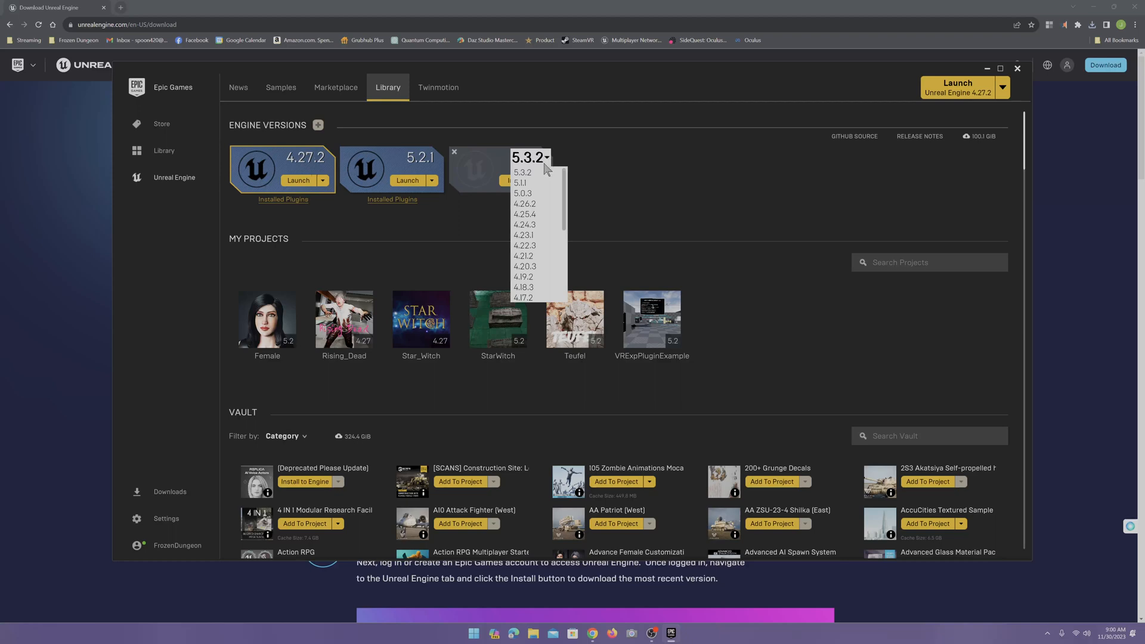
mouse_move(452, 165)
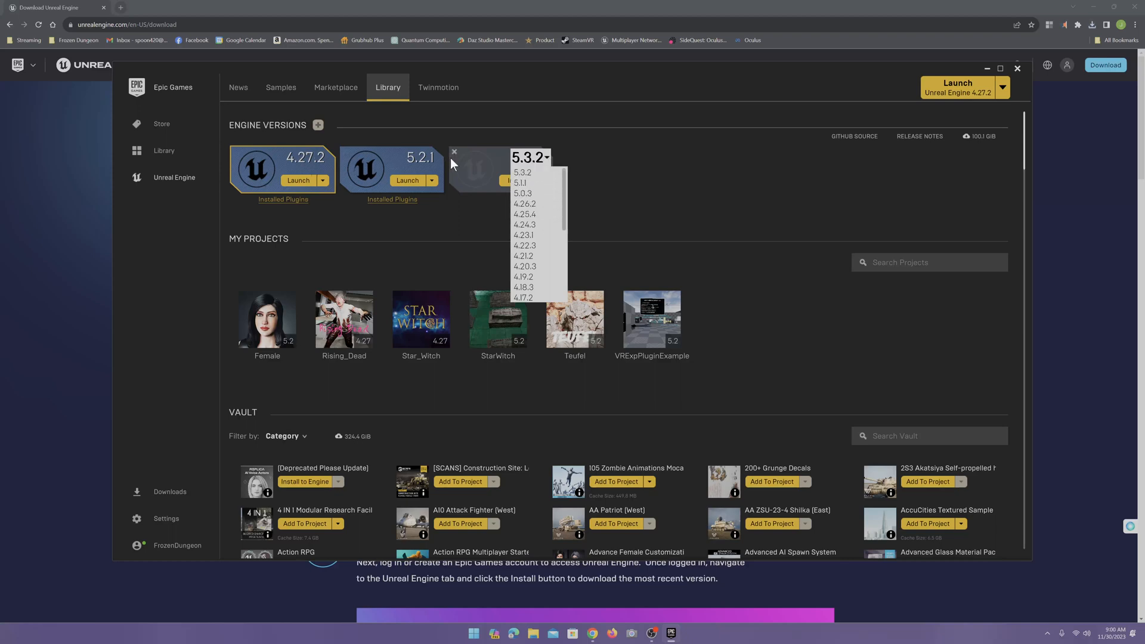
click(453, 152)
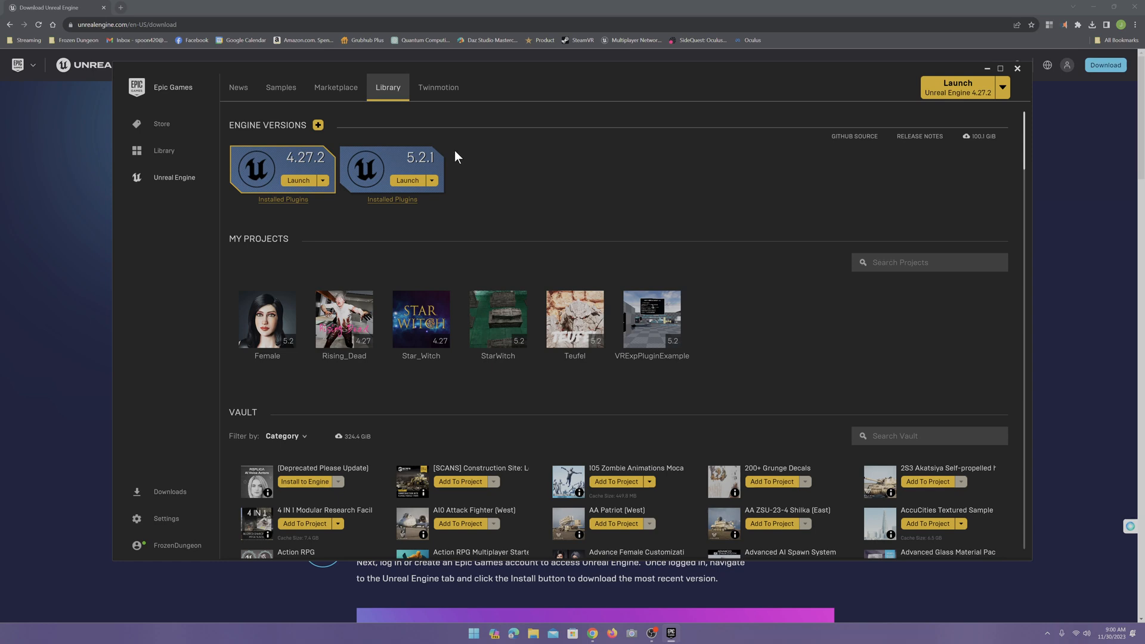
mouse_move(318, 69)
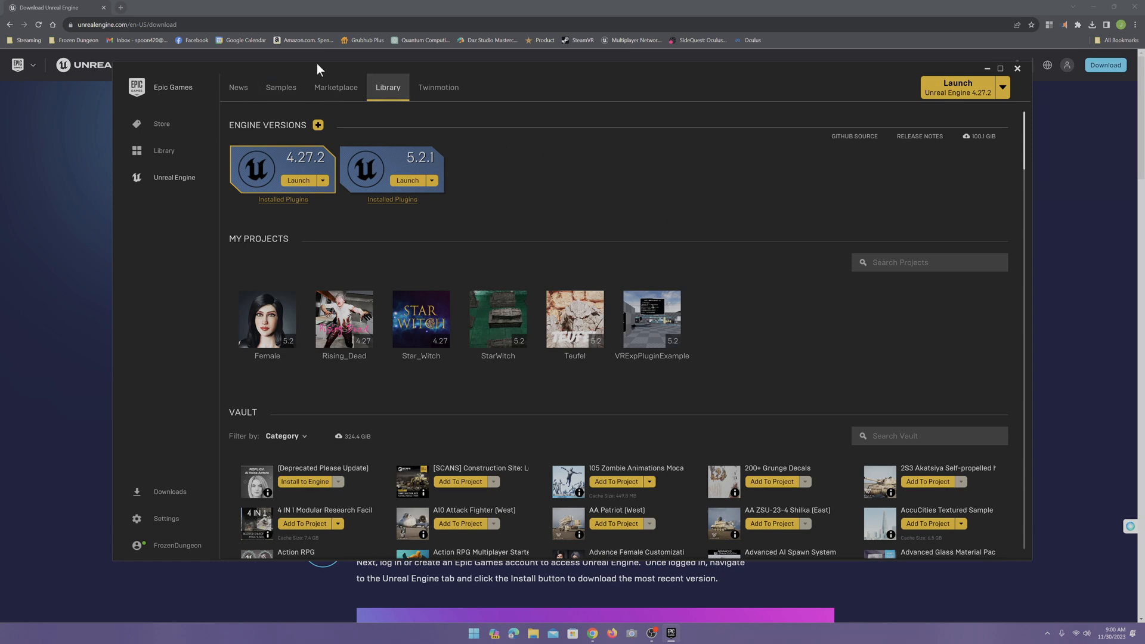
mouse_move(986, 68)
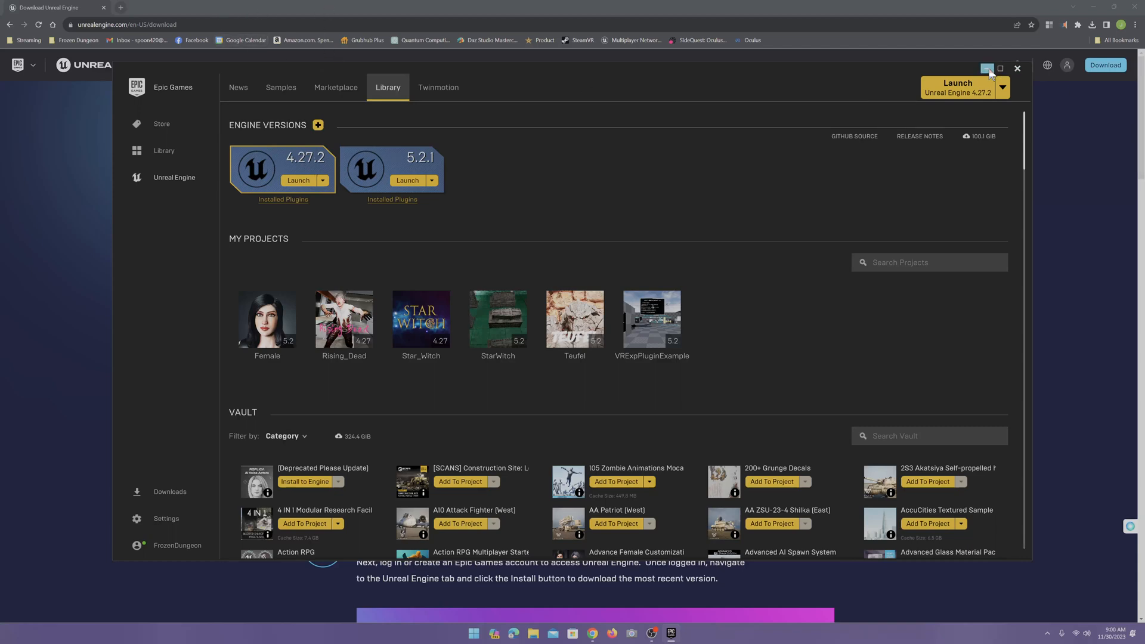
Minimize the launcher and start entering vreue4.com in Chrome's address bar
click(1017, 69)
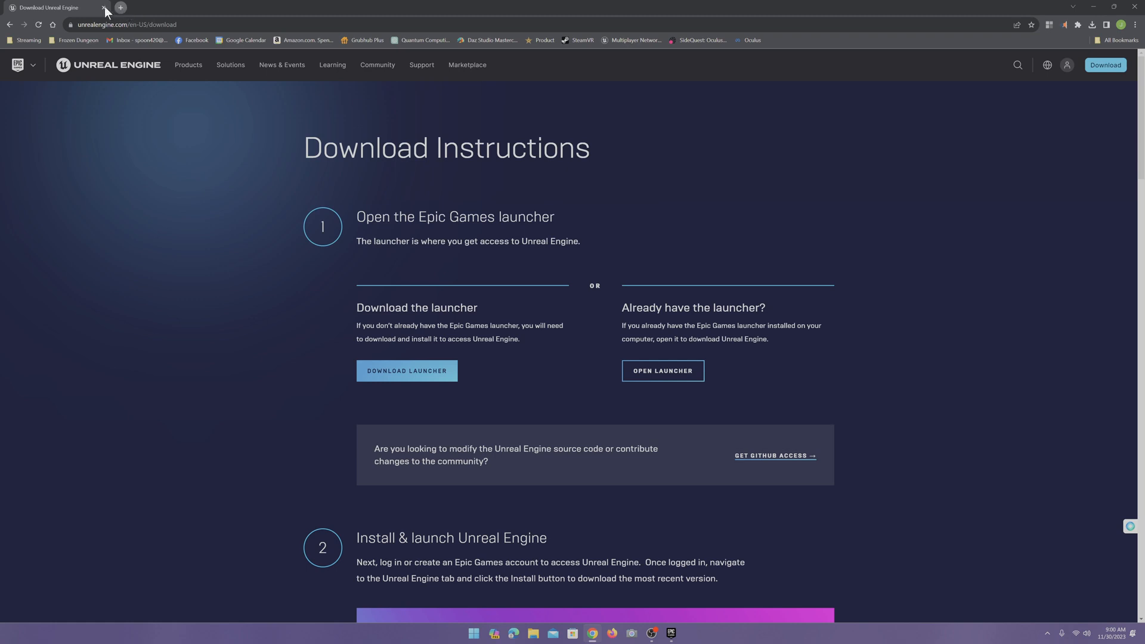
click(146, 24)
text(vreue4.com/)
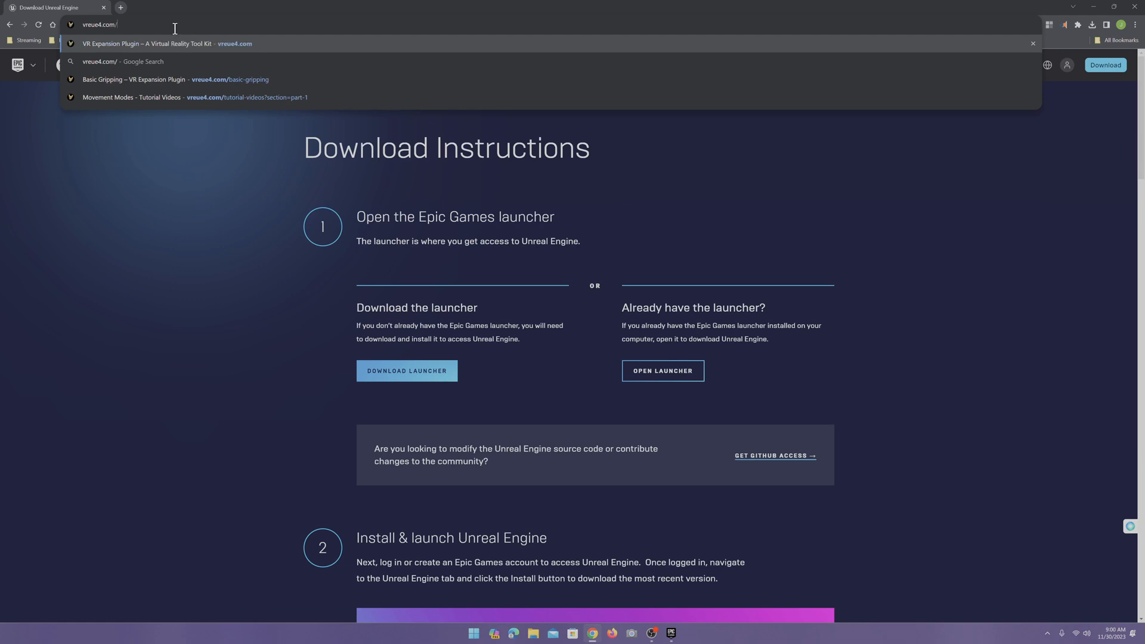
Load vreue4.com to show the VR Expansion Plugin About page
key(Return)
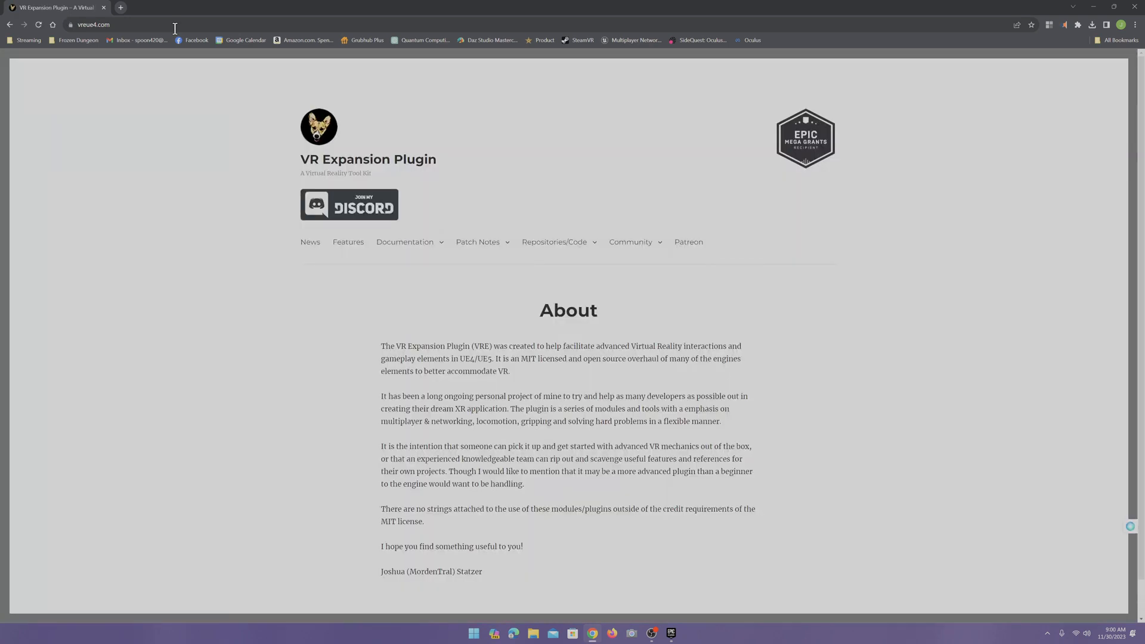
mouse_move(290, 263)
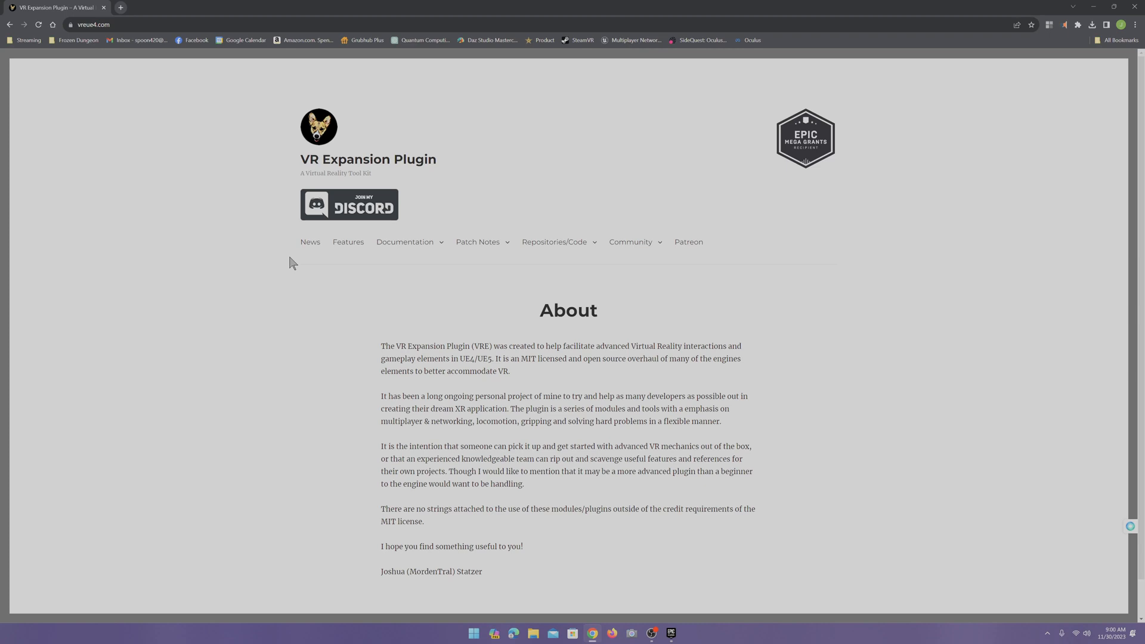
mouse_move(208, 324)
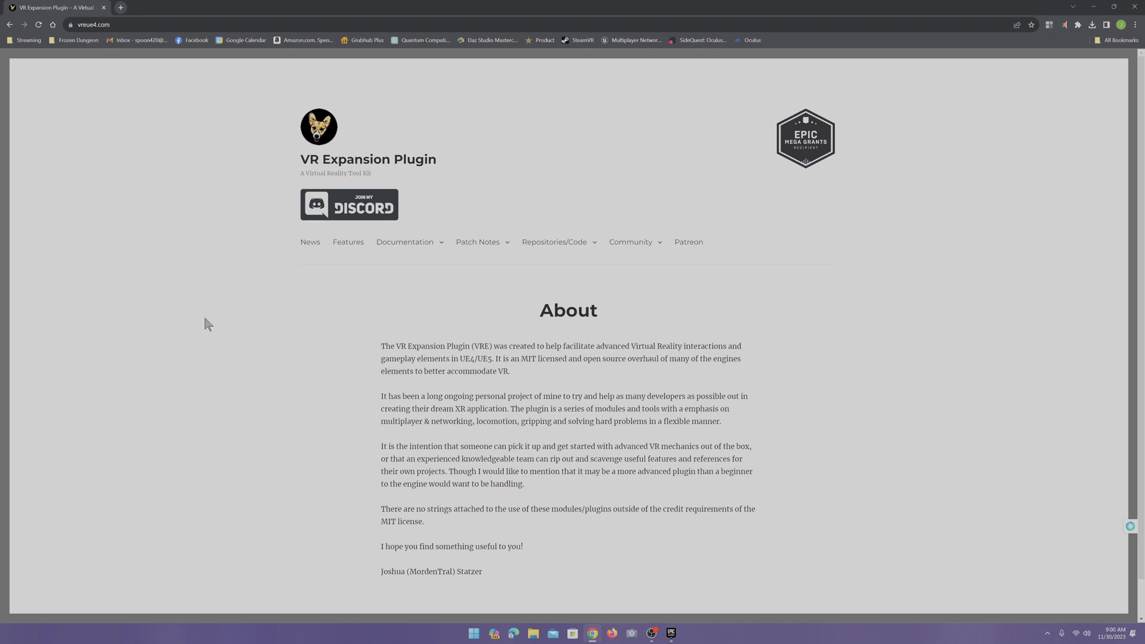
mouse_move(372, 306)
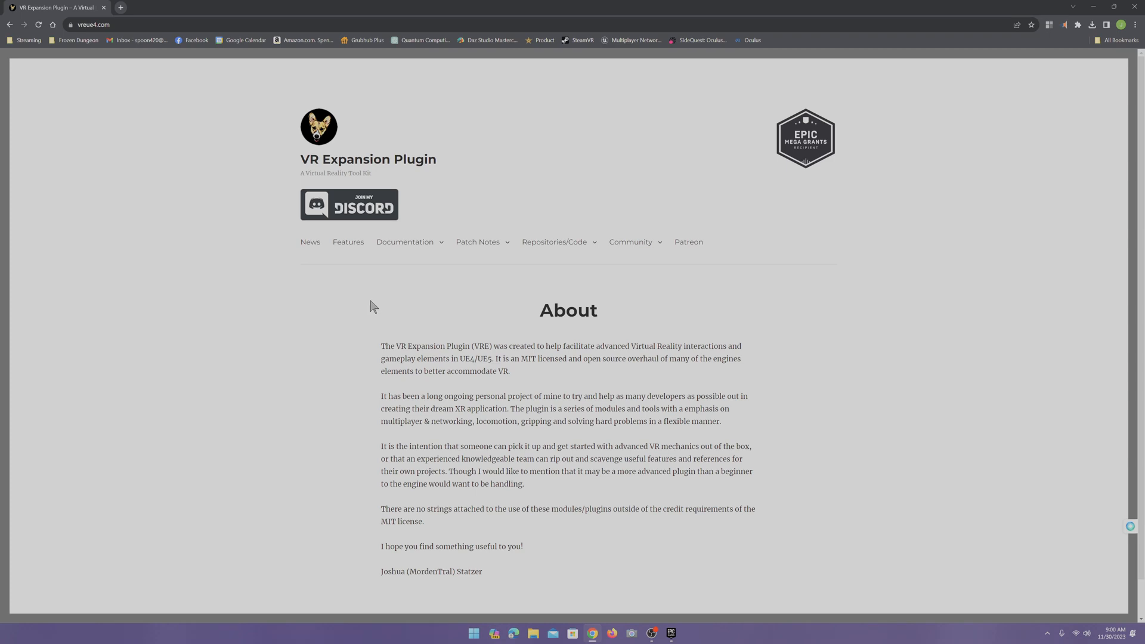
mouse_move(366, 306)
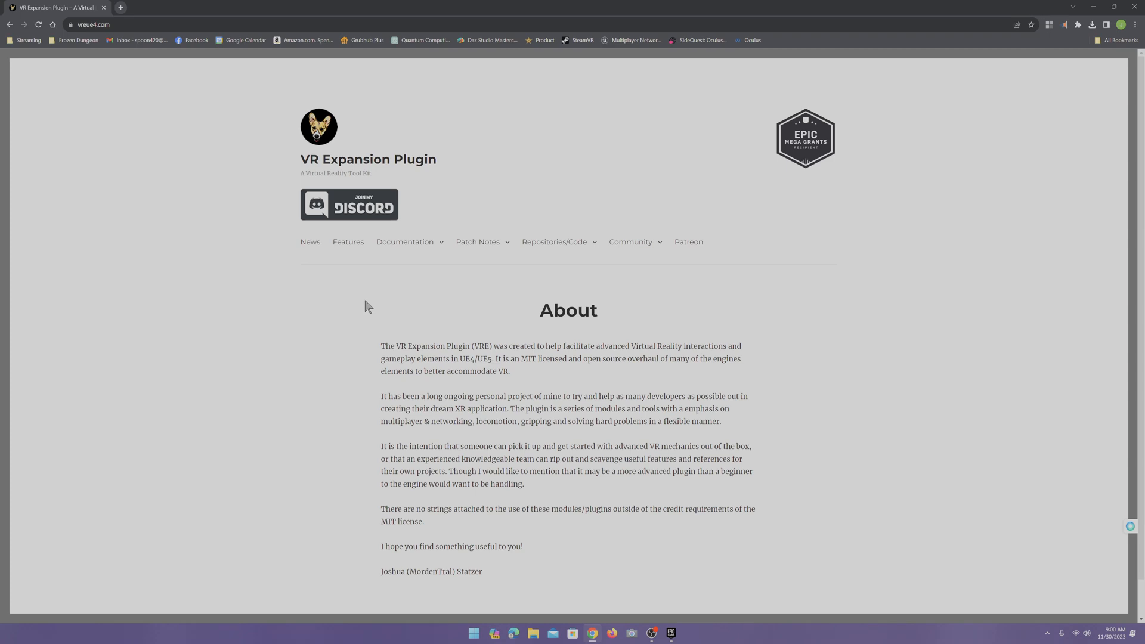
Go from the plugin site's Repositories menu to the Example Template Repository
click(554, 241)
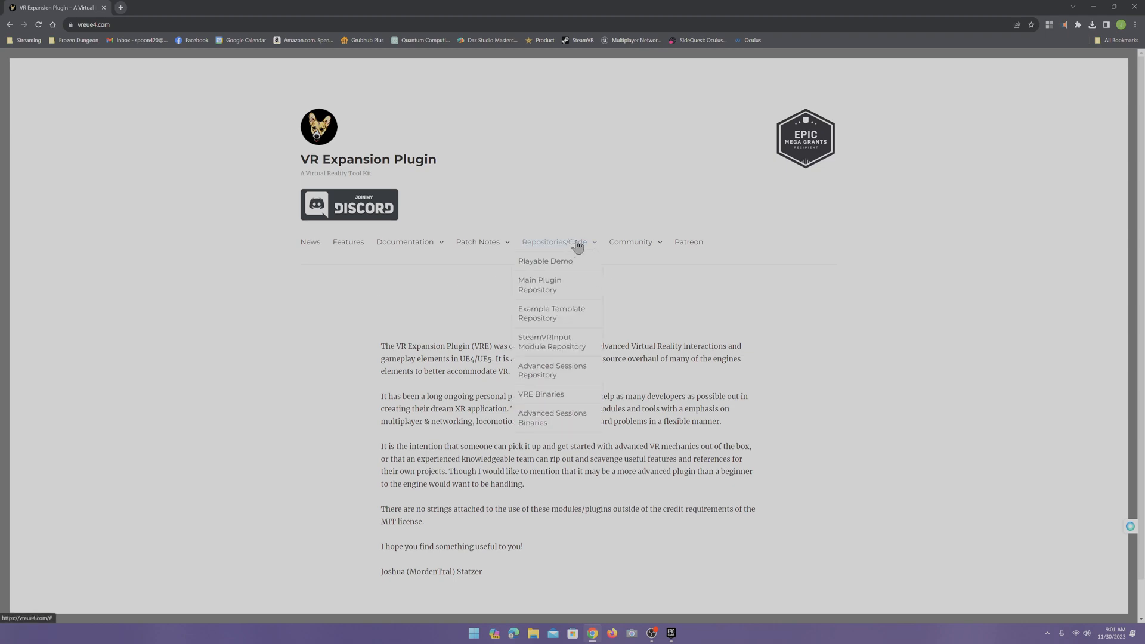
mouse_move(551, 312)
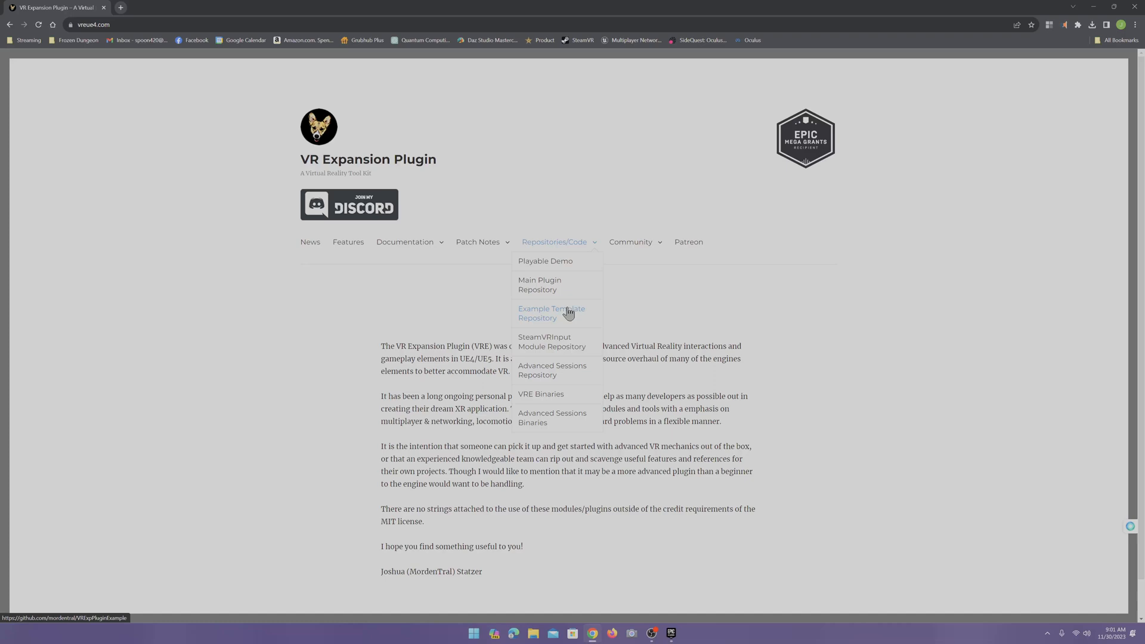
click(551, 312)
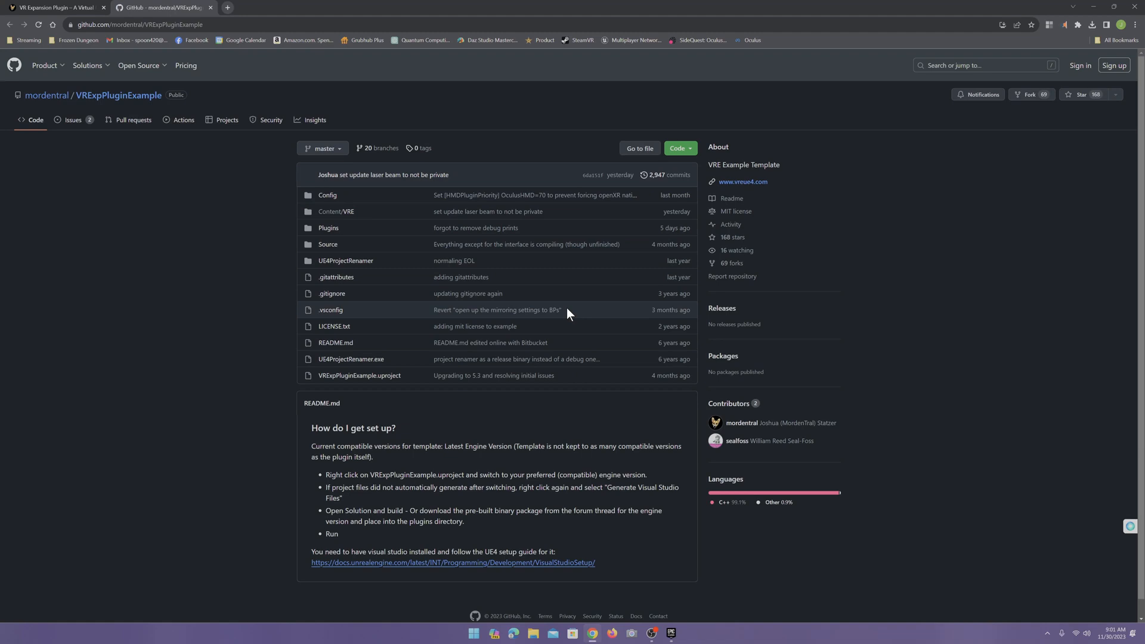
mouse_move(323, 148)
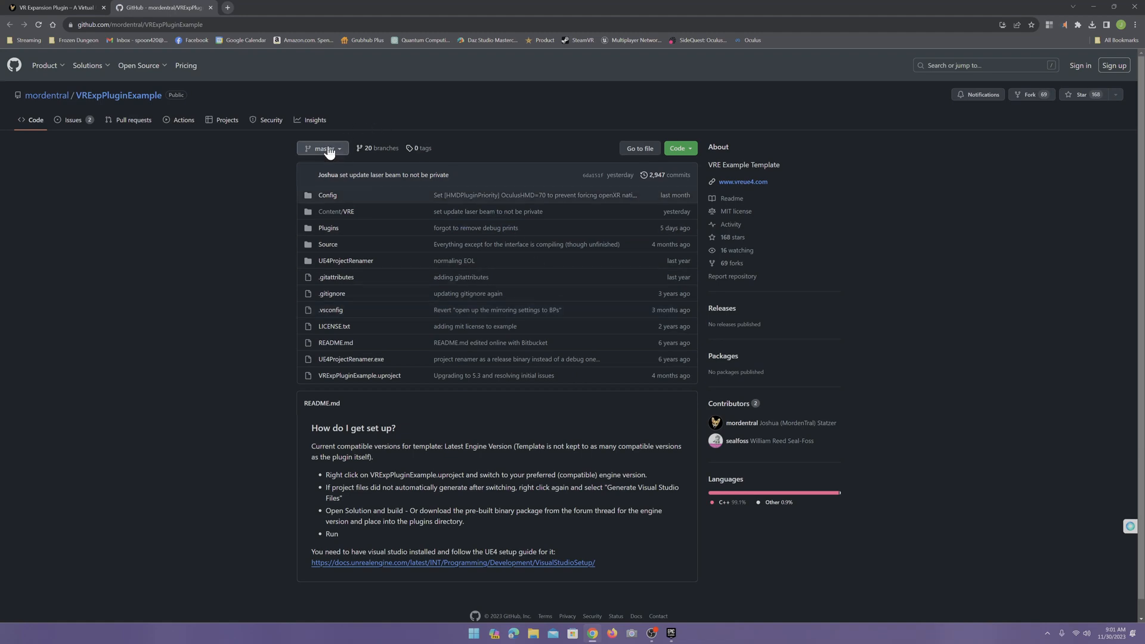
Switch the VRExpPluginExample repository to the 5.2-Locked branch
click(322, 149)
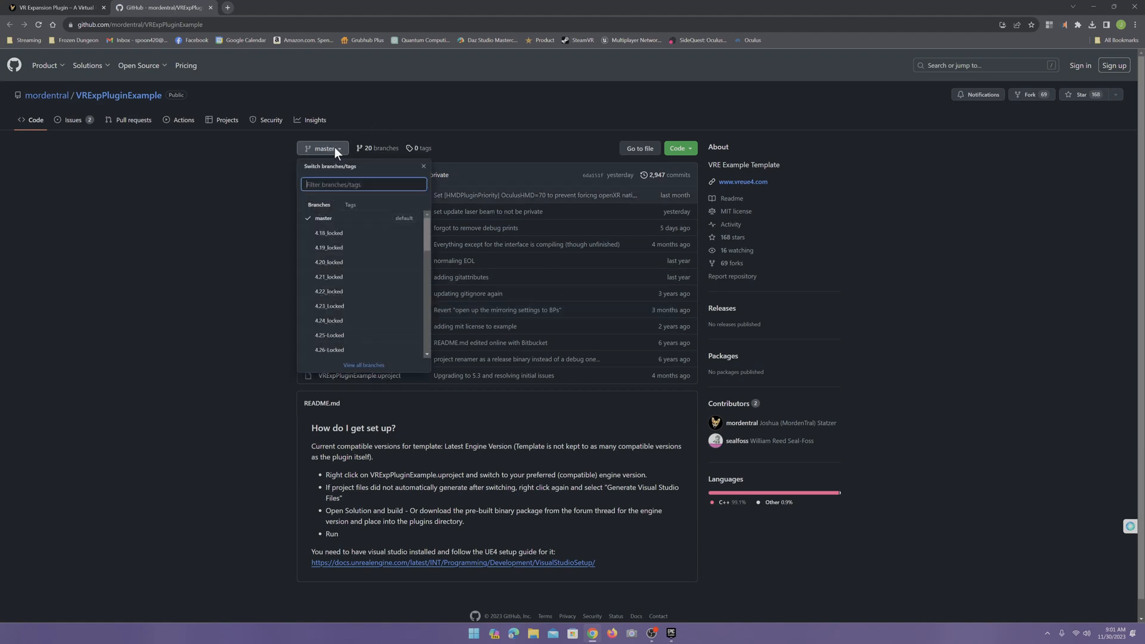
scroll(down, 3)
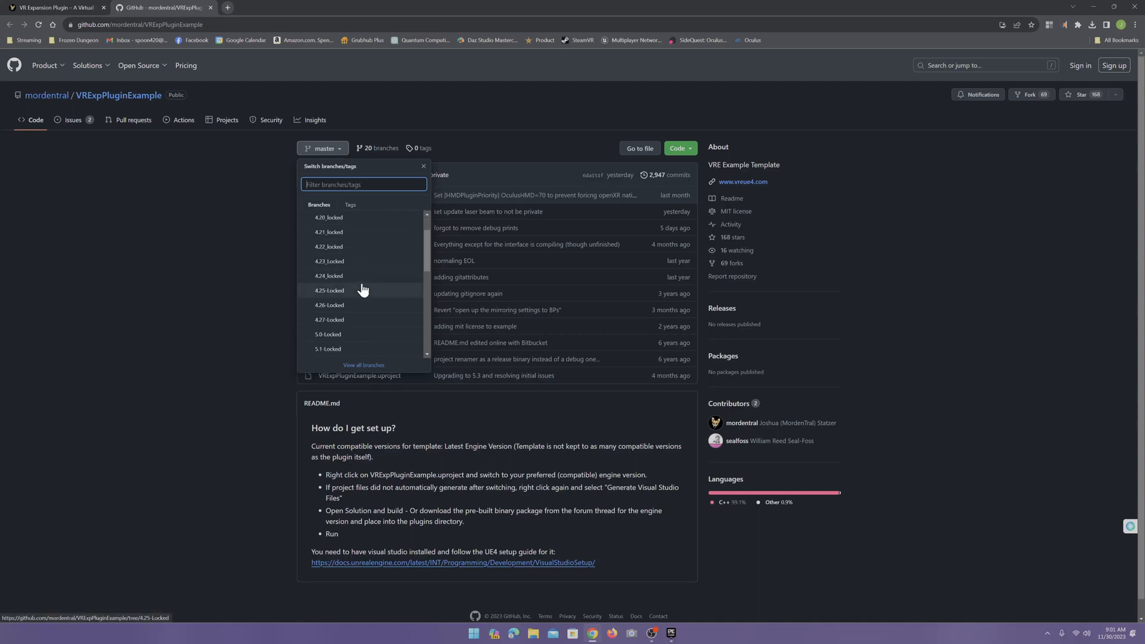
scroll(down, 3)
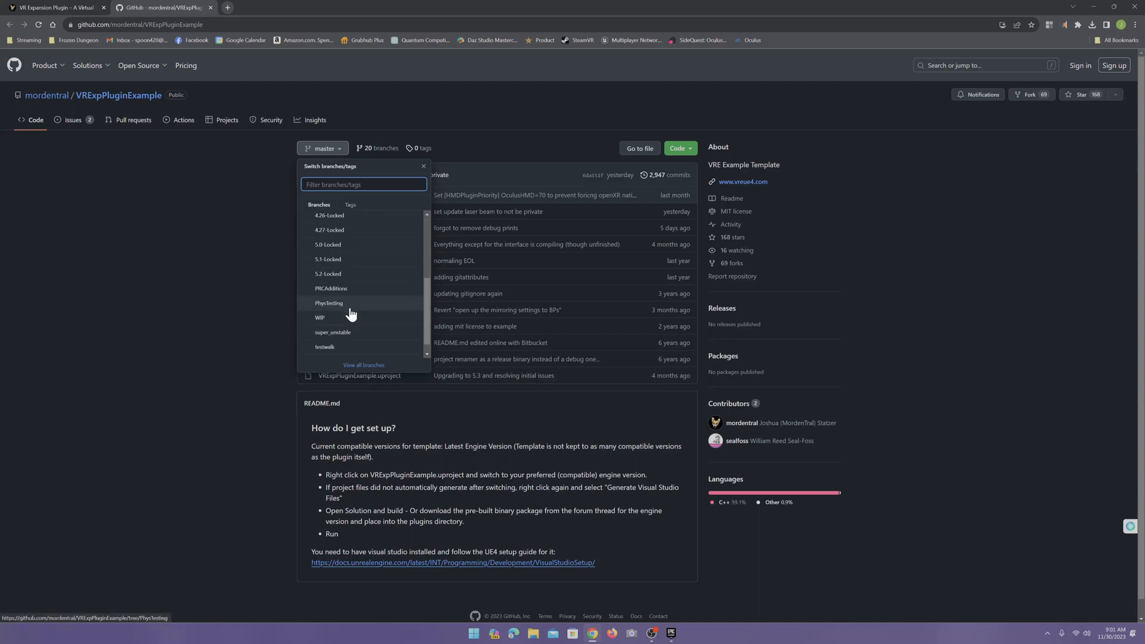
mouse_move(327, 275)
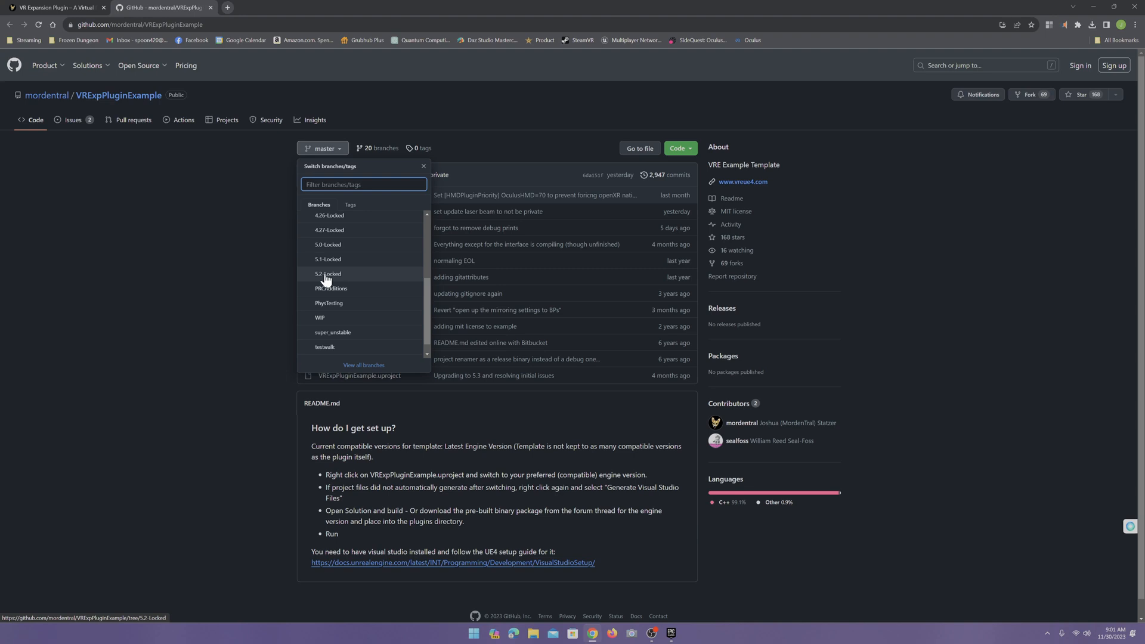
mouse_move(345, 279)
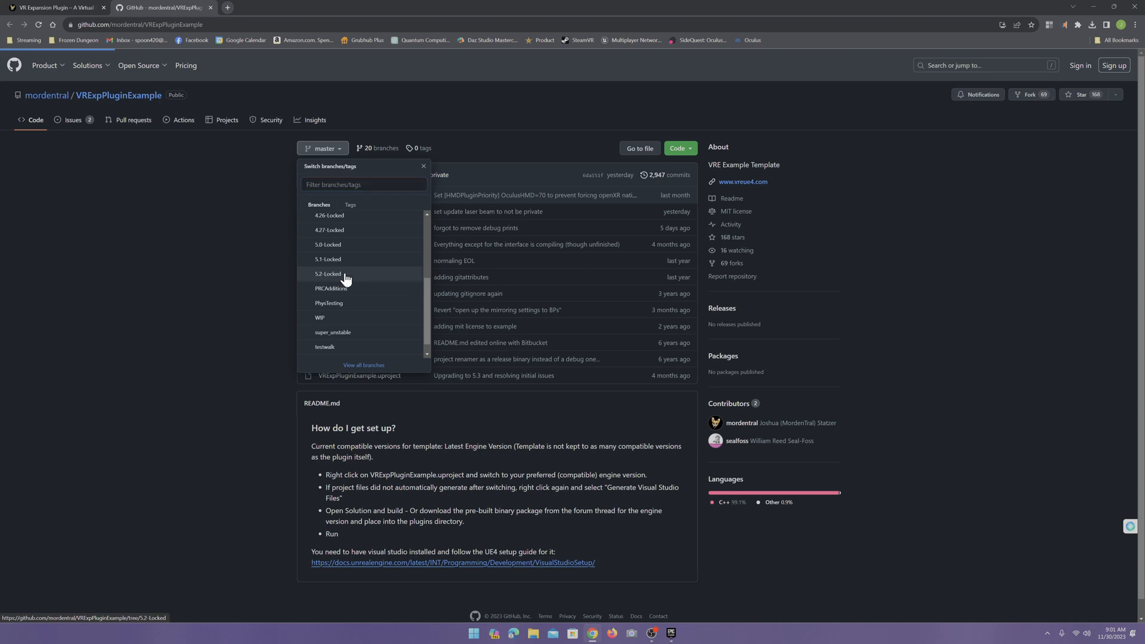
click(327, 274)
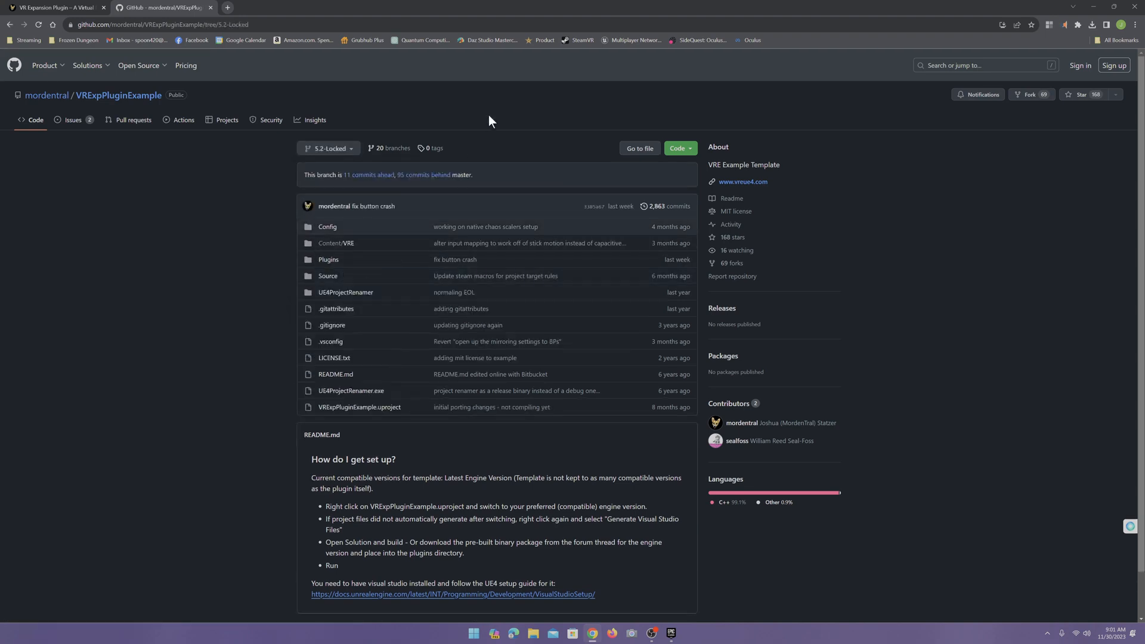
mouse_move(542, 183)
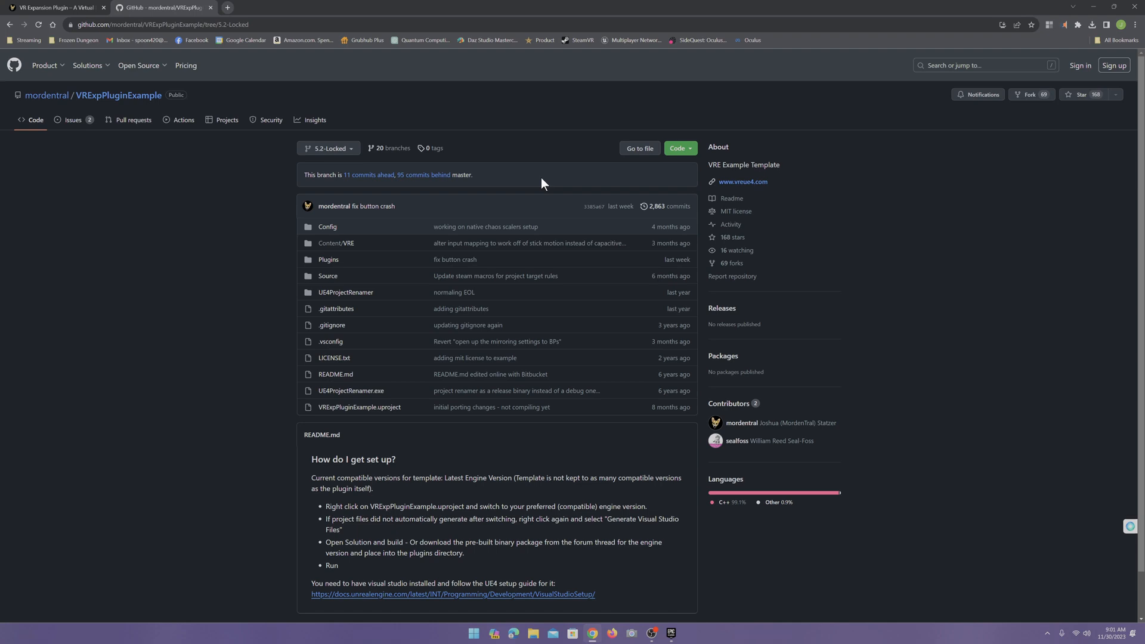
mouse_move(540, 227)
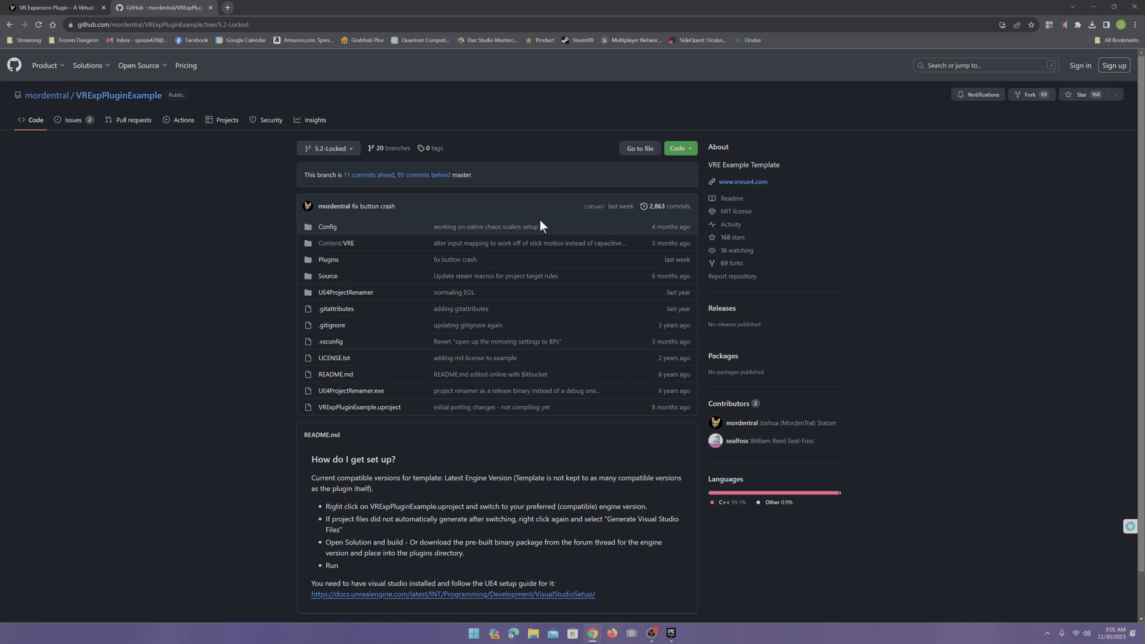
mouse_move(579, 161)
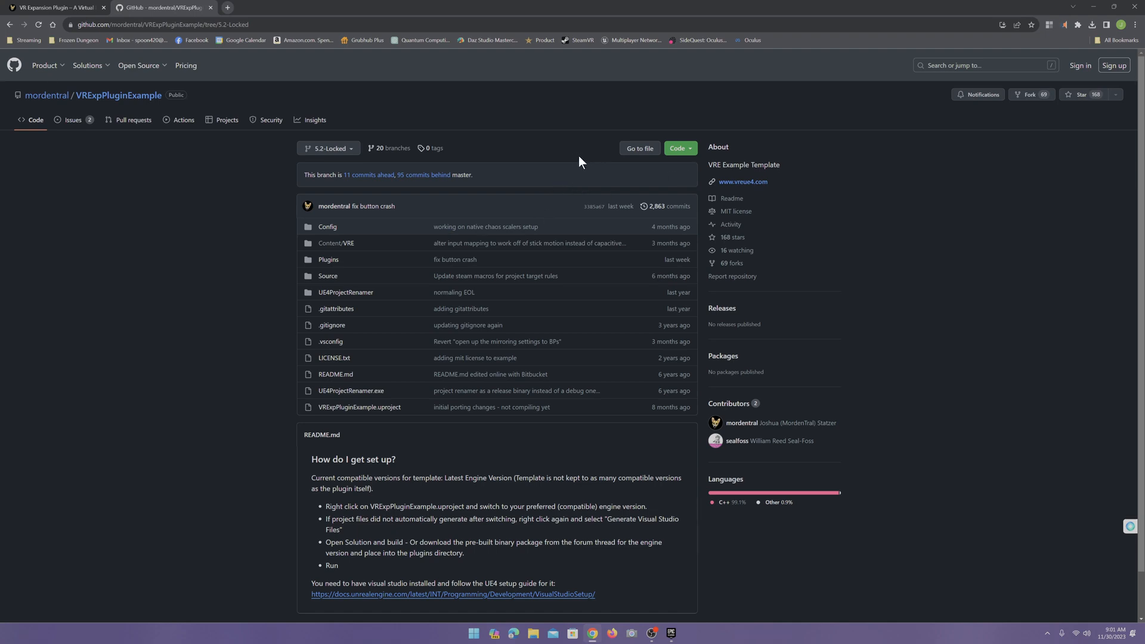
mouse_move(549, 170)
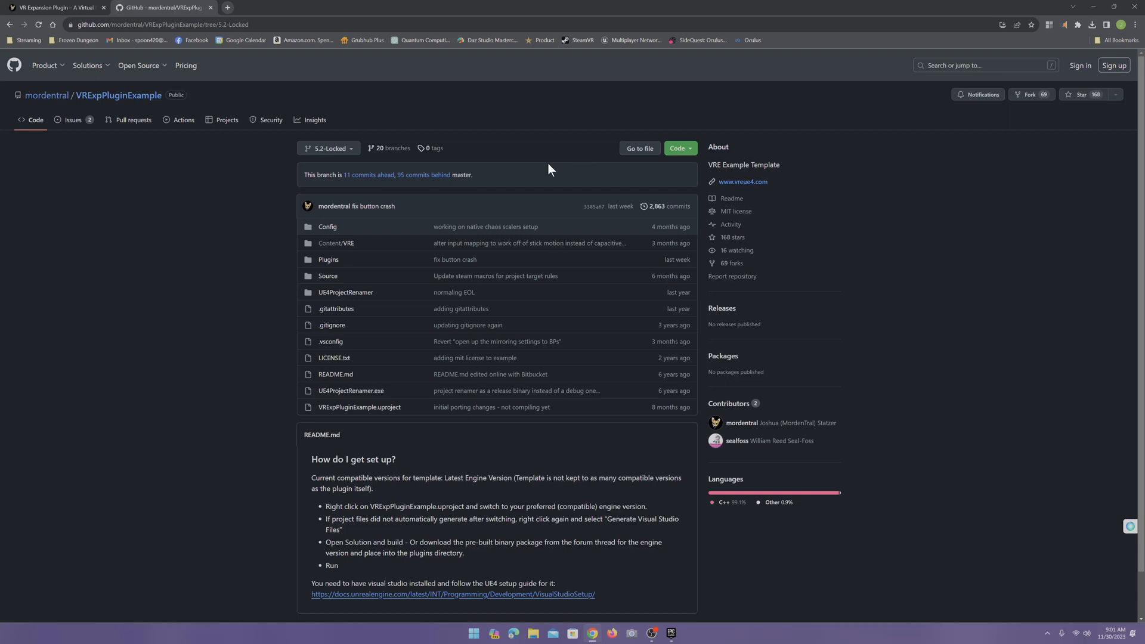
mouse_move(625, 172)
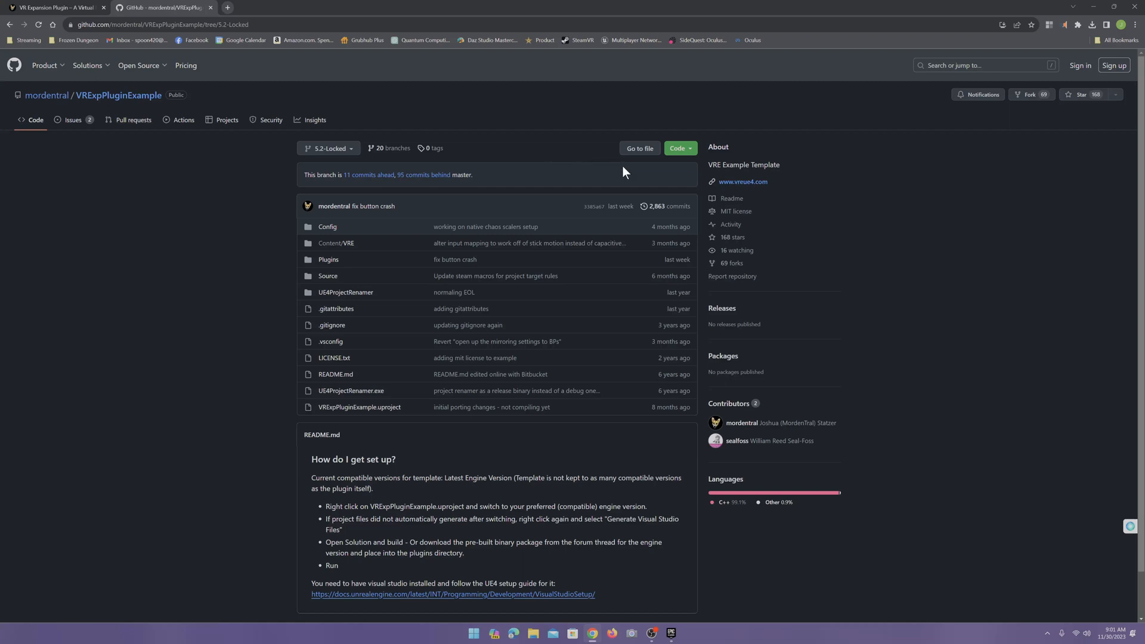
mouse_move(605, 174)
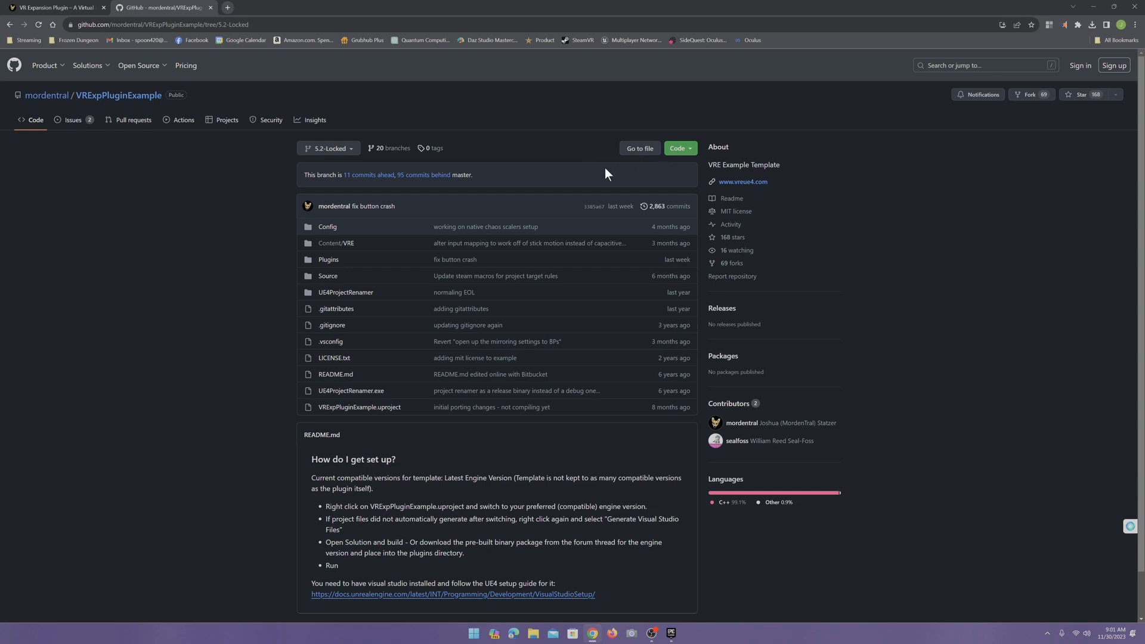
mouse_move(650, 183)
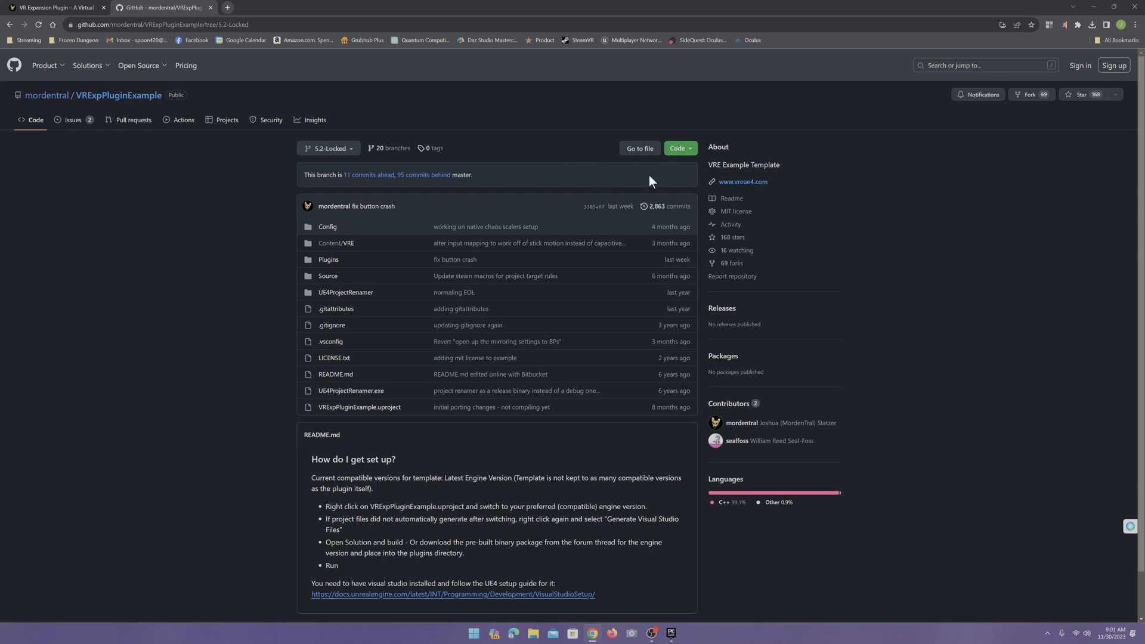
mouse_move(679, 148)
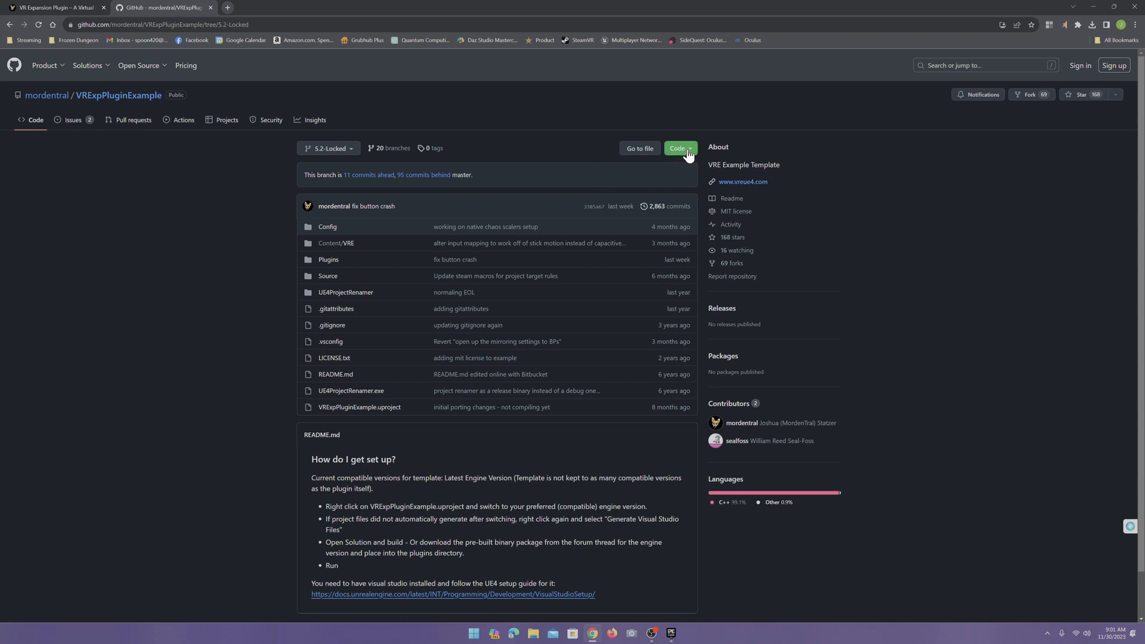
Show the 5.2-Locked branch's Code dropdown with HTTPS clone and ZIP download
click(679, 149)
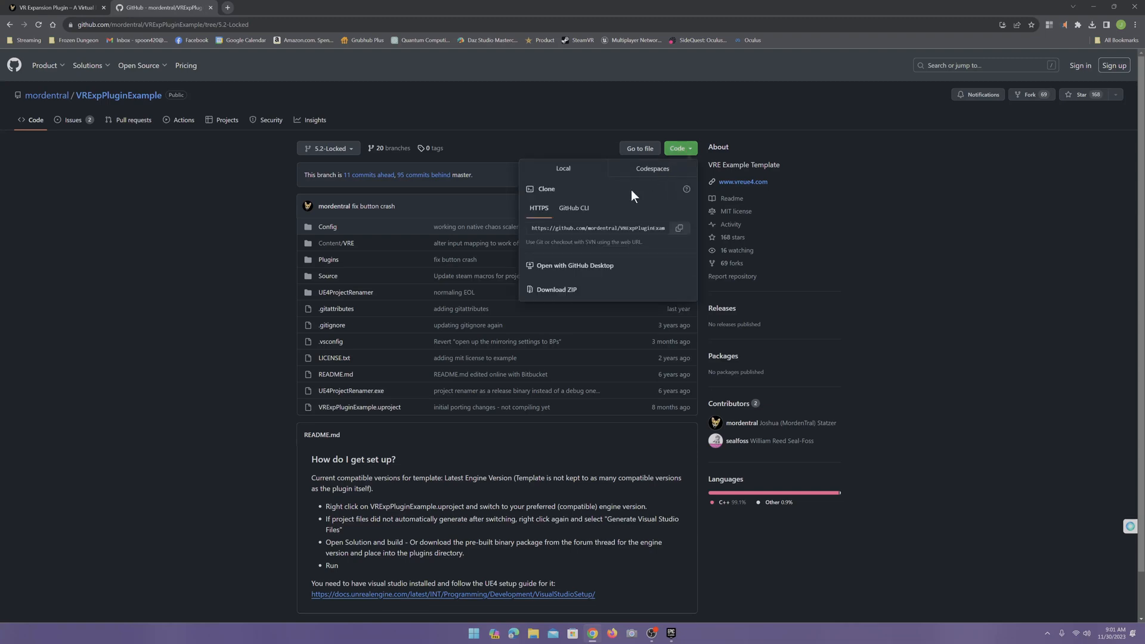
mouse_move(557, 292)
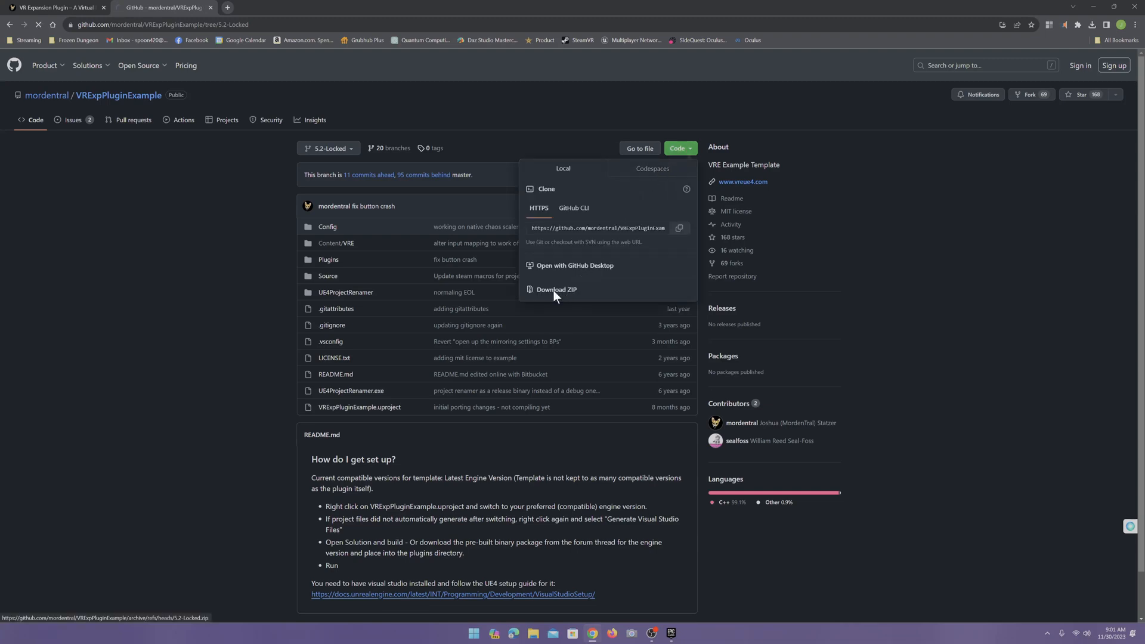
Save the 5.2-Locked branch ZIP into Downloads and open it
click(557, 290)
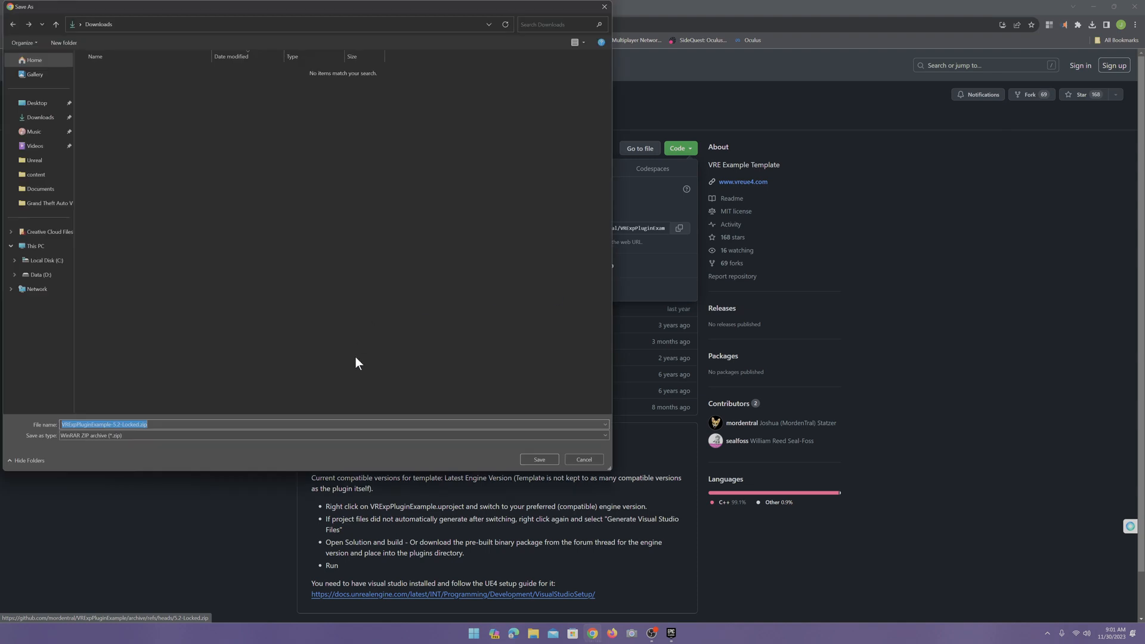
click(582, 459)
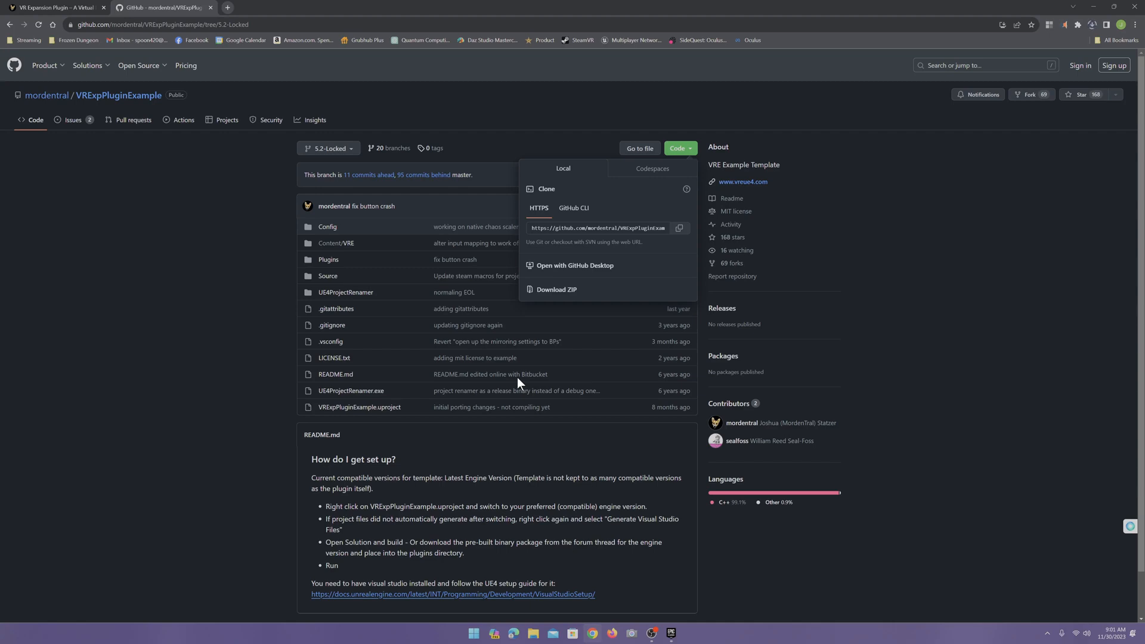
mouse_move(980, 232)
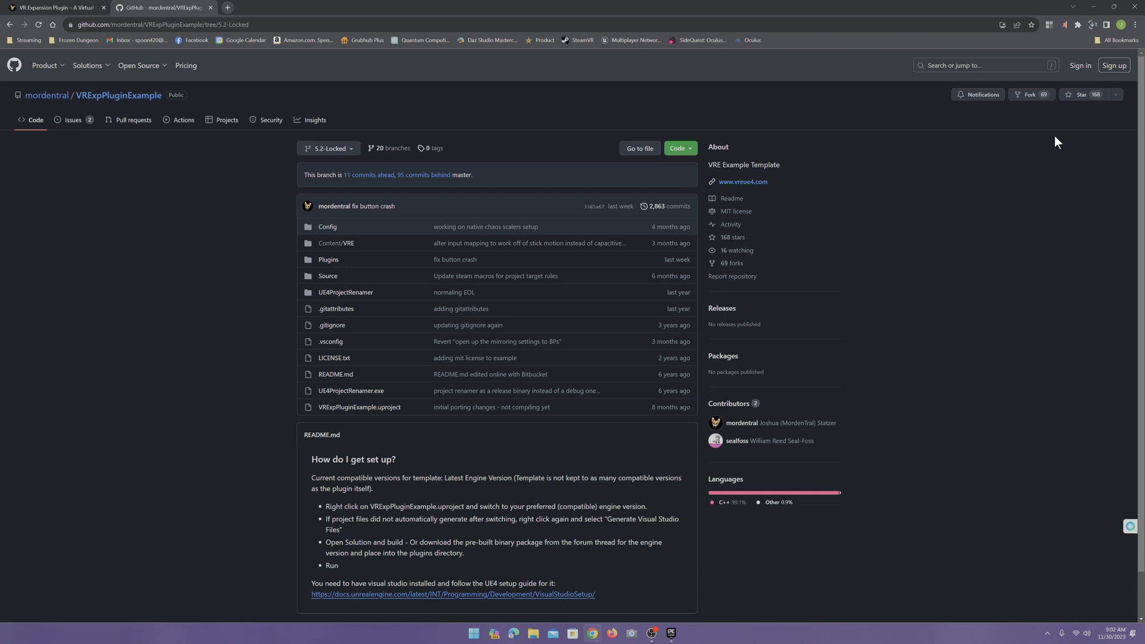
mouse_move(1087, 42)
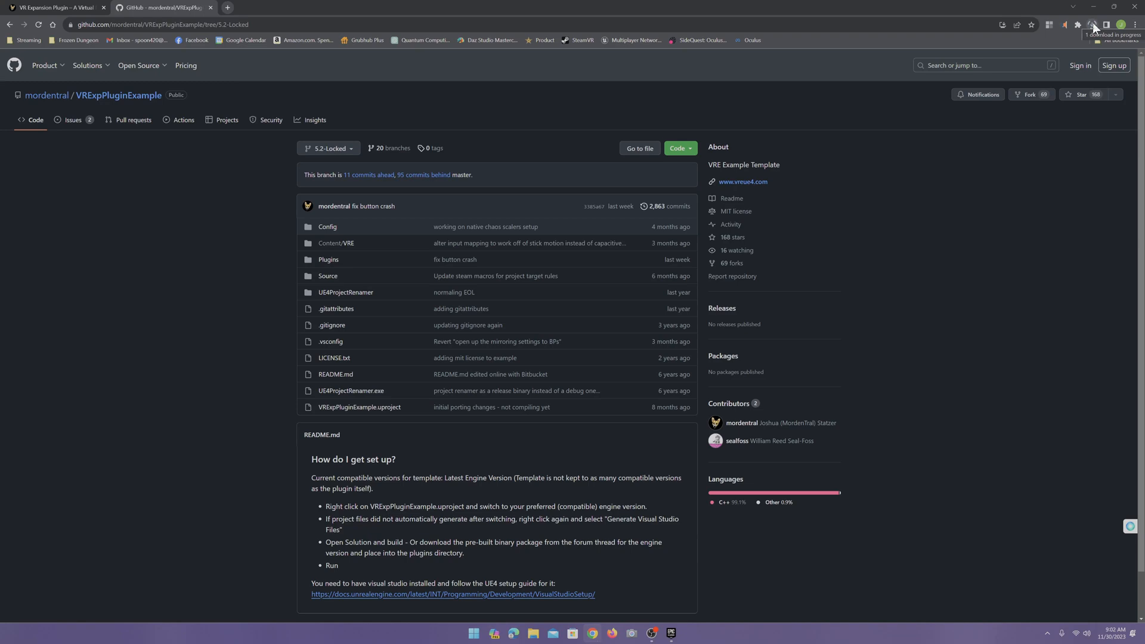
click(1093, 23)
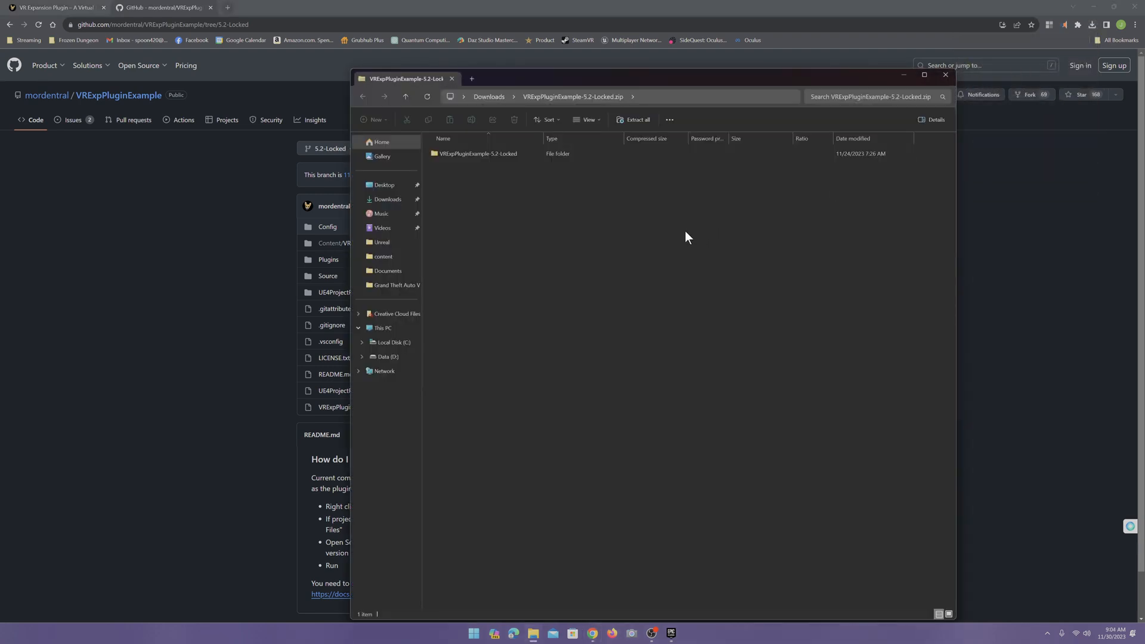
mouse_move(637, 119)
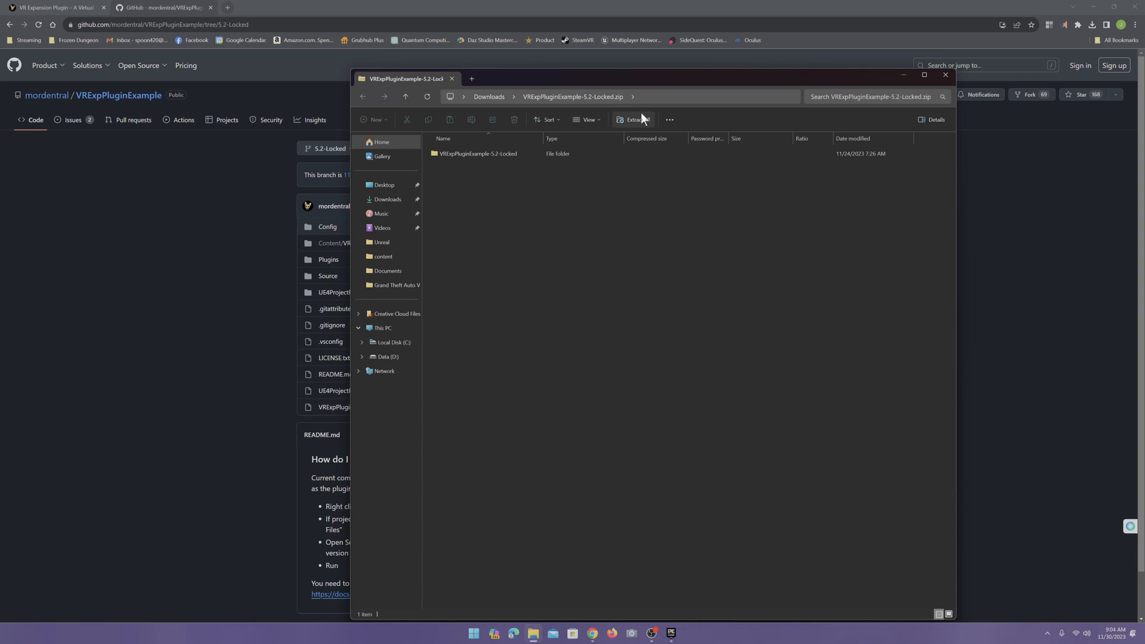
Extract all of the ZIP into the suggested VRExpPluginExample-5.2-Locked folder
click(634, 120)
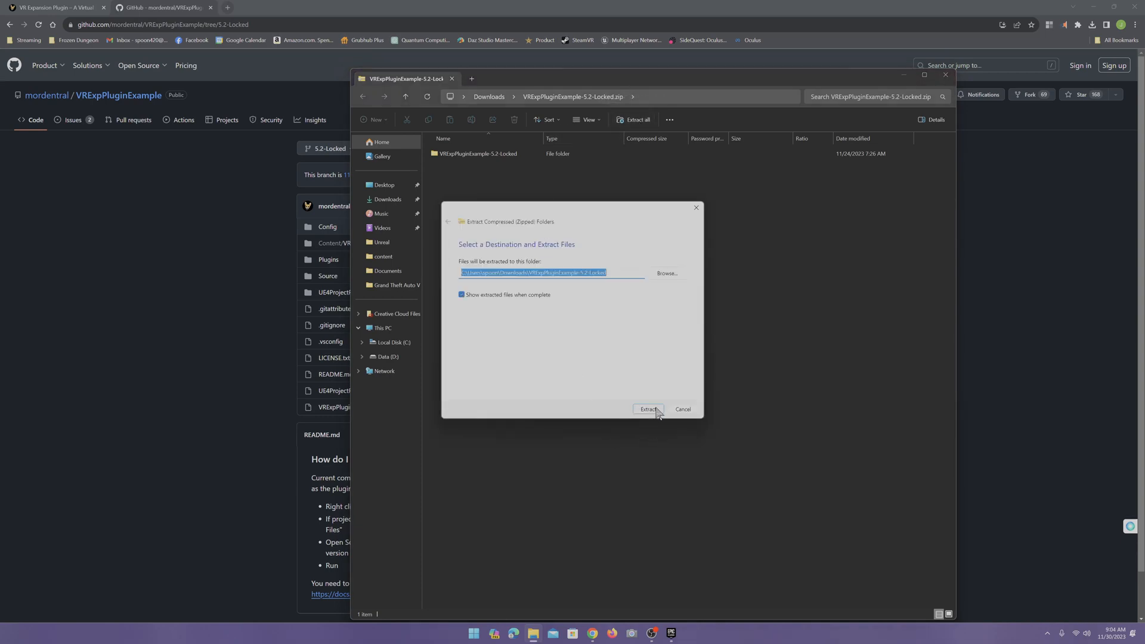
click(647, 409)
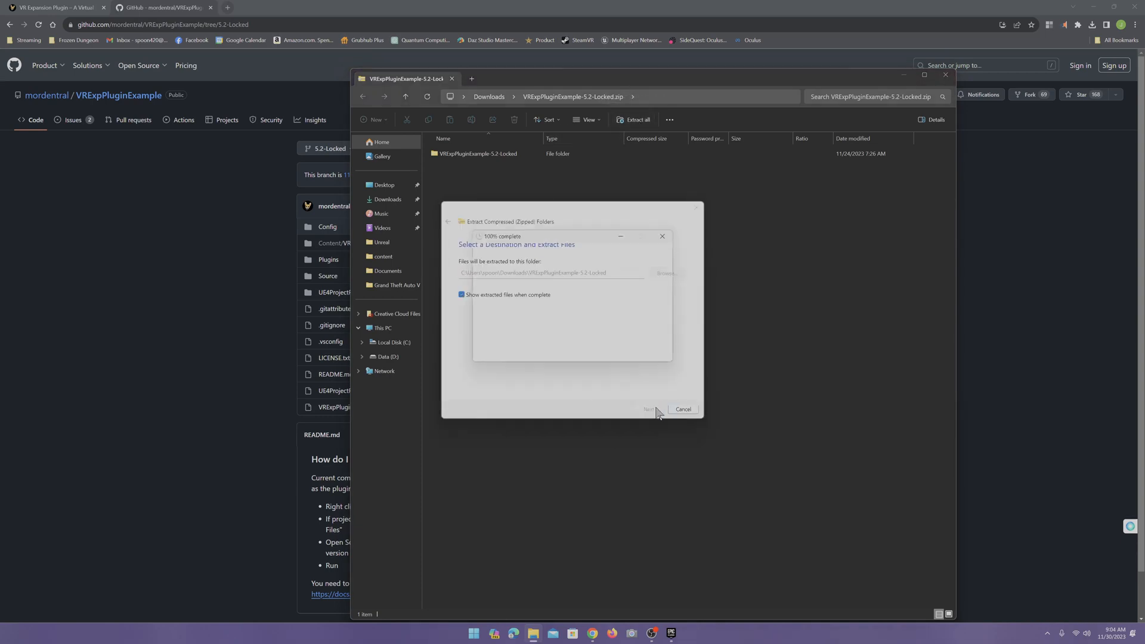
click(648, 409)
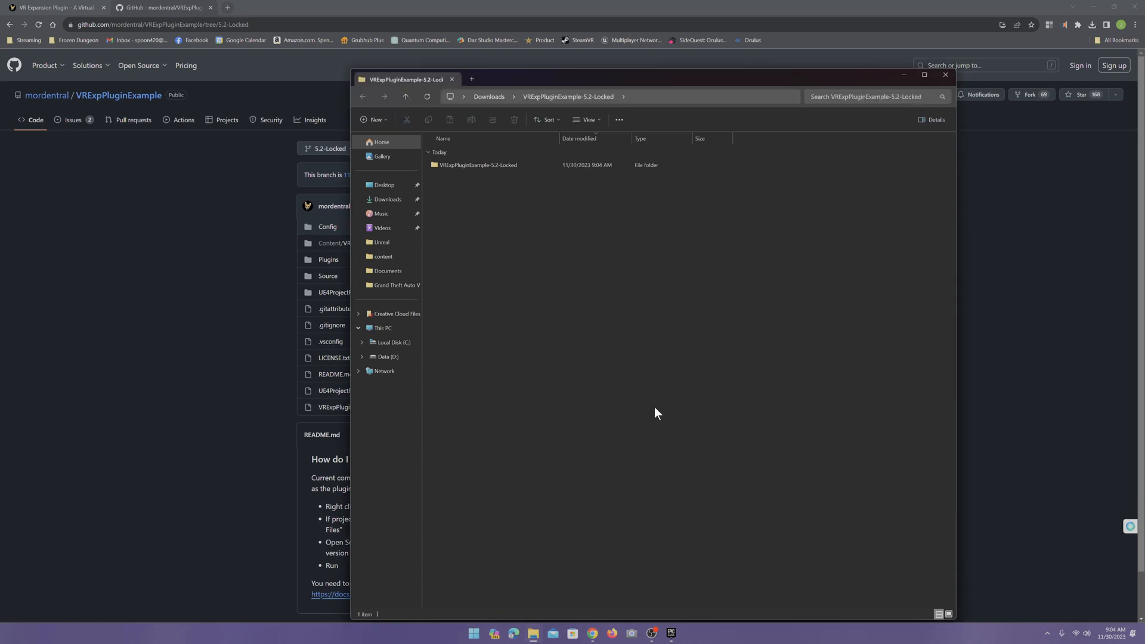
mouse_move(645, 68)
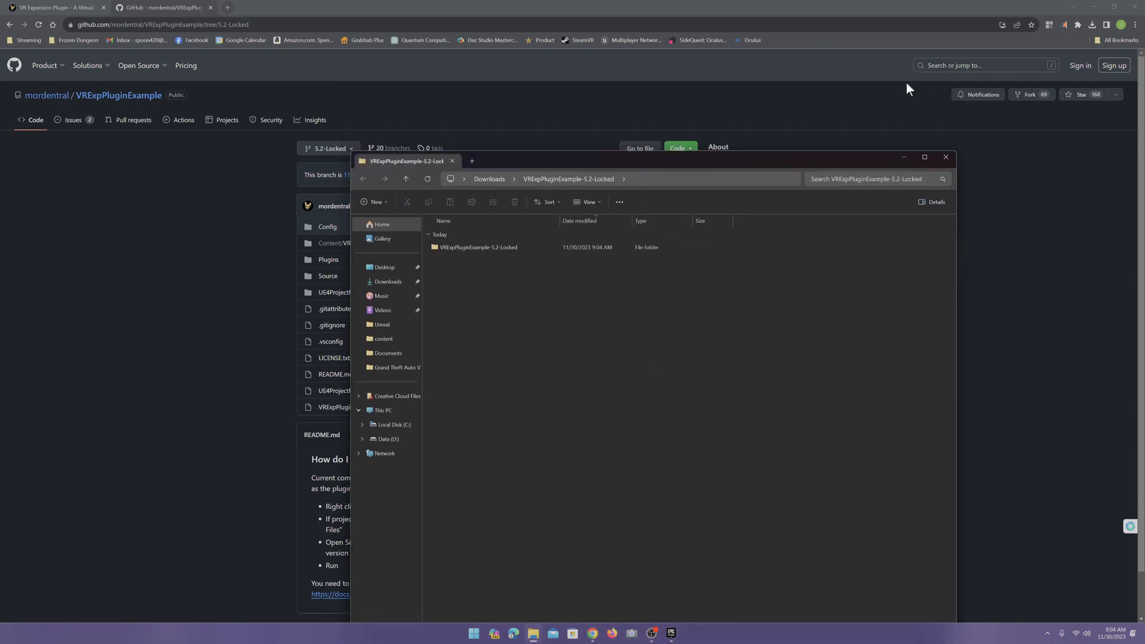
Enter the VRExpPluginExample-5.2-Locked folder and select VRExpPluginExample.uproject
double_click(478, 246)
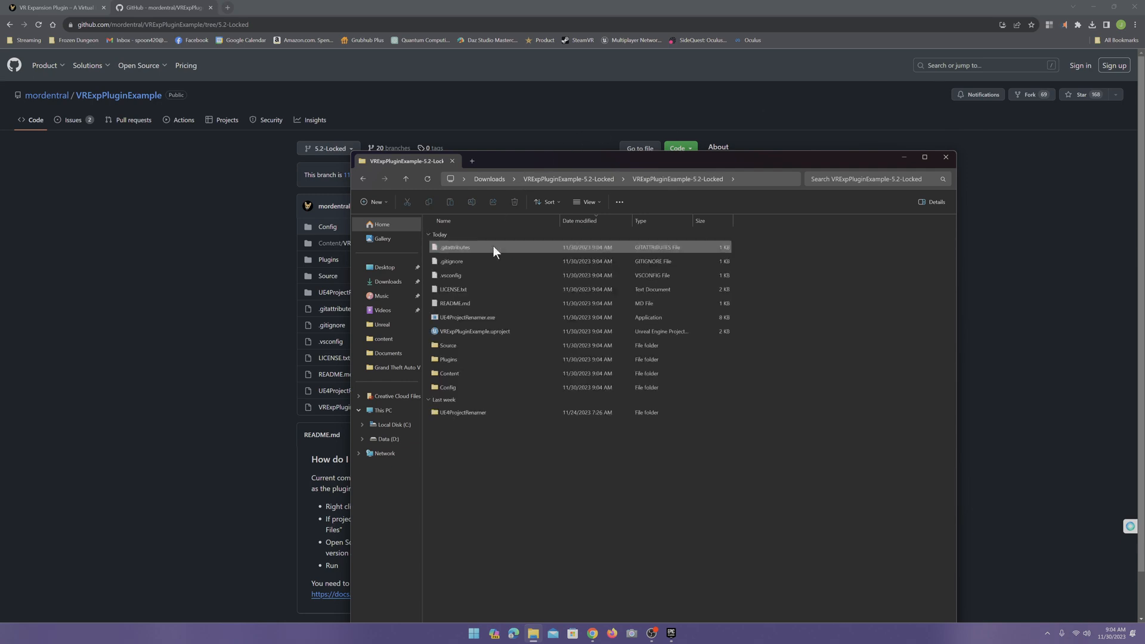
click(473, 331)
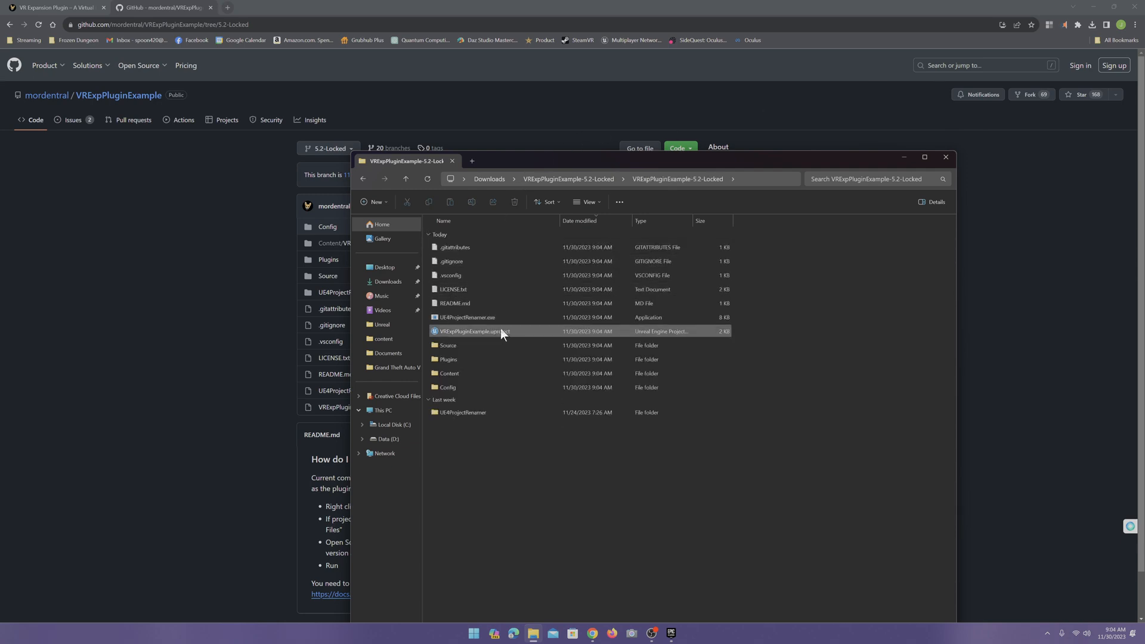
mouse_move(509, 338)
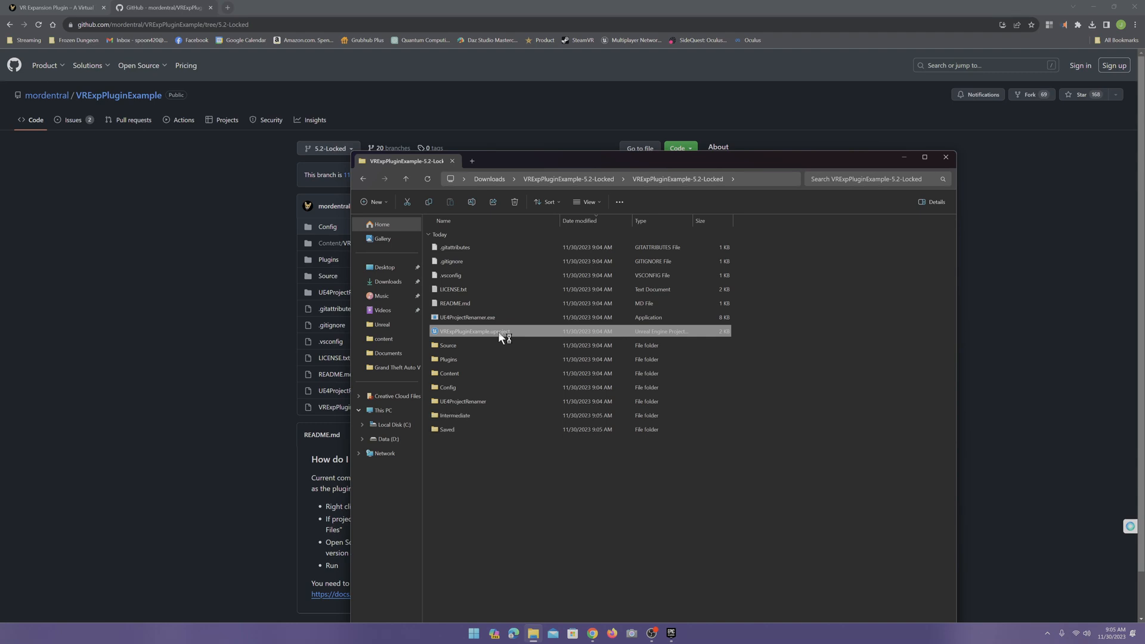
Launch VRExpPluginExample.uproject, accept rebuilding the missing modules, then relaunch the project
double_click(475, 331)
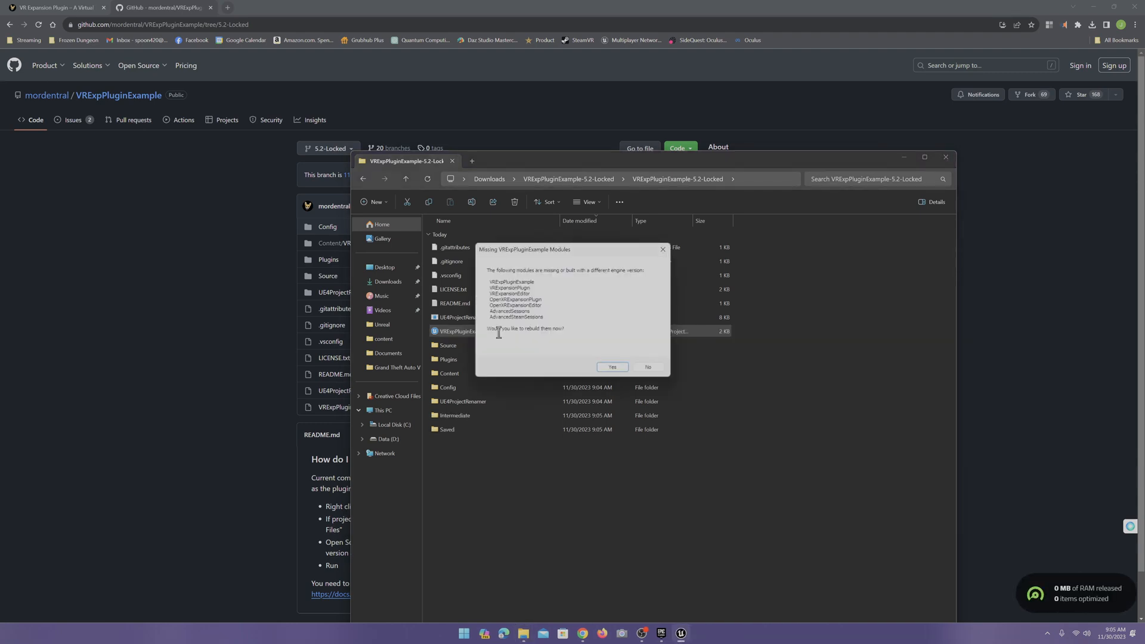
mouse_move(598, 294)
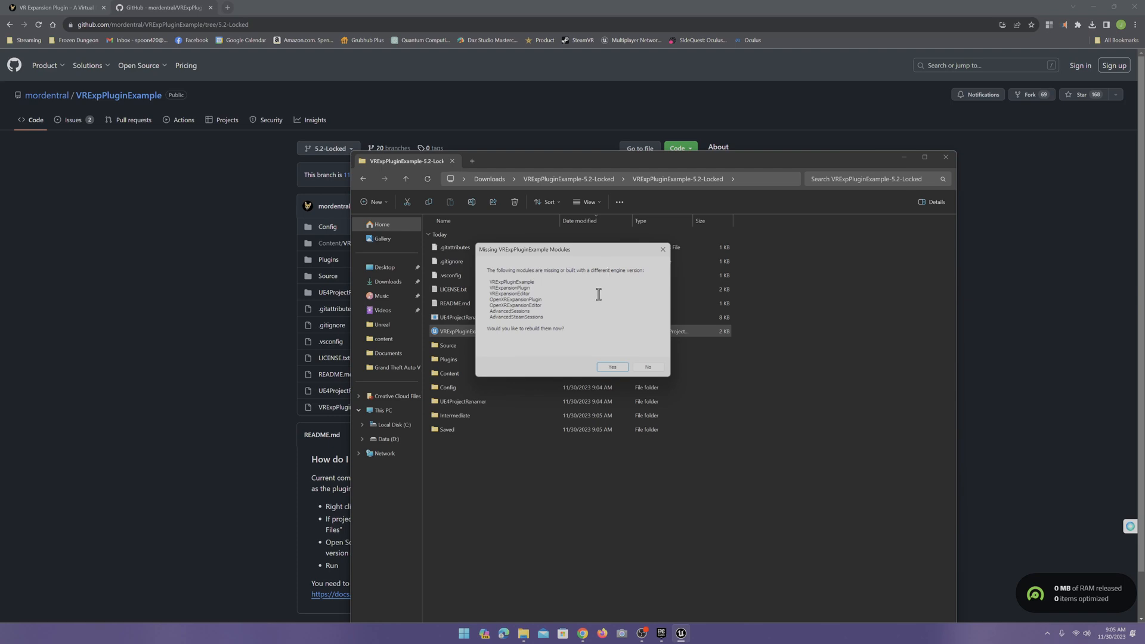
mouse_move(553, 332)
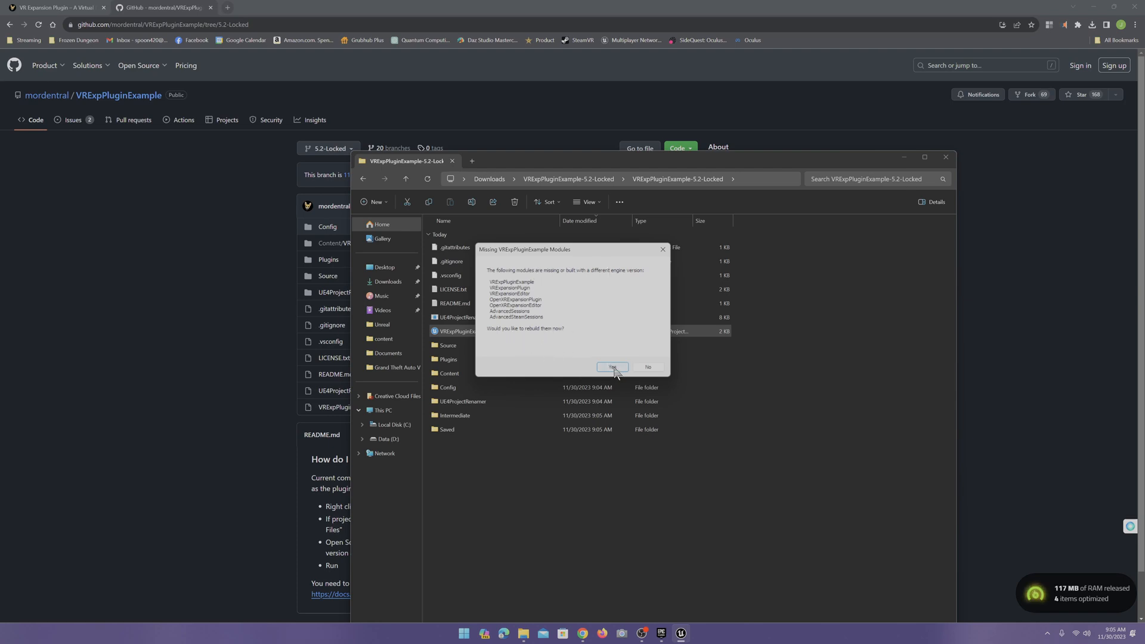
click(612, 367)
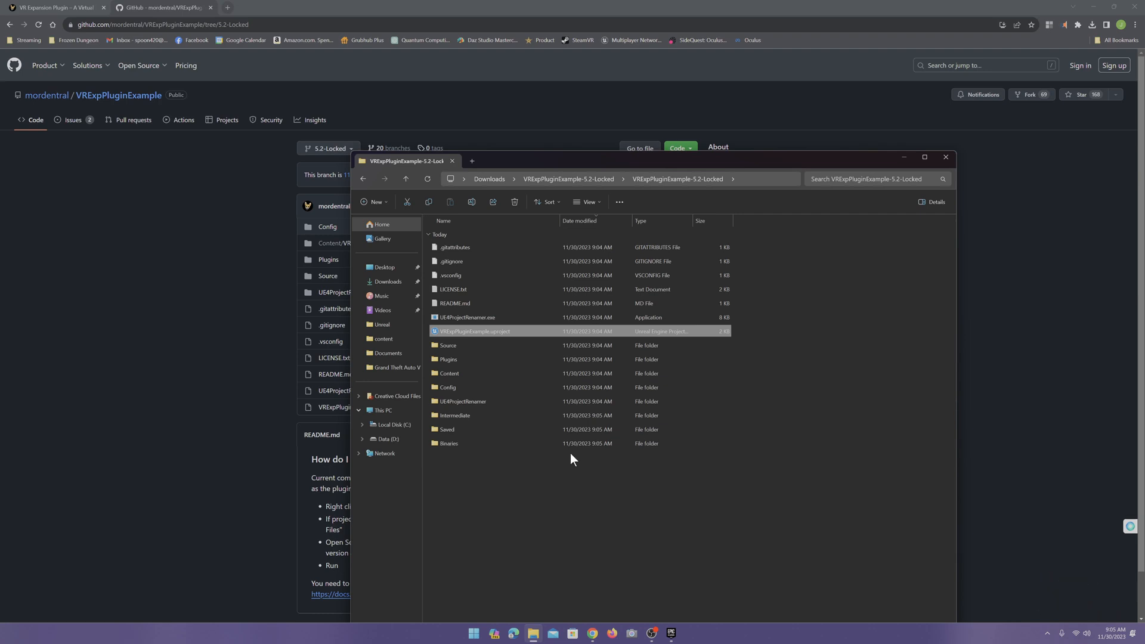
double_click(472, 331)
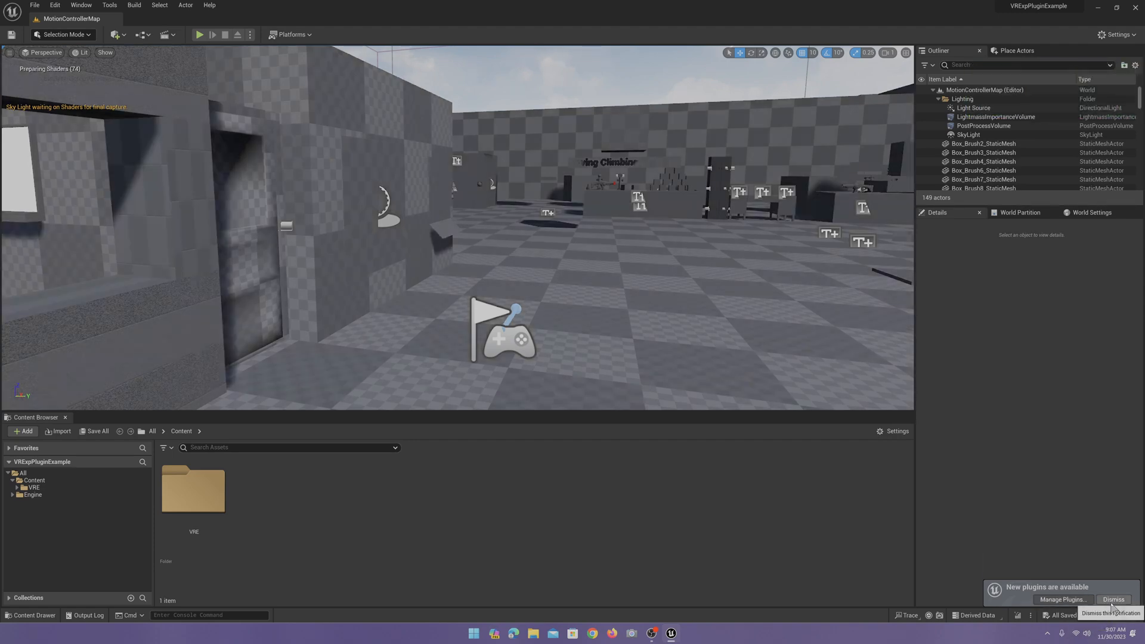
Dismiss the 'New plugins are available' notification in Unreal Editor
click(1112, 599)
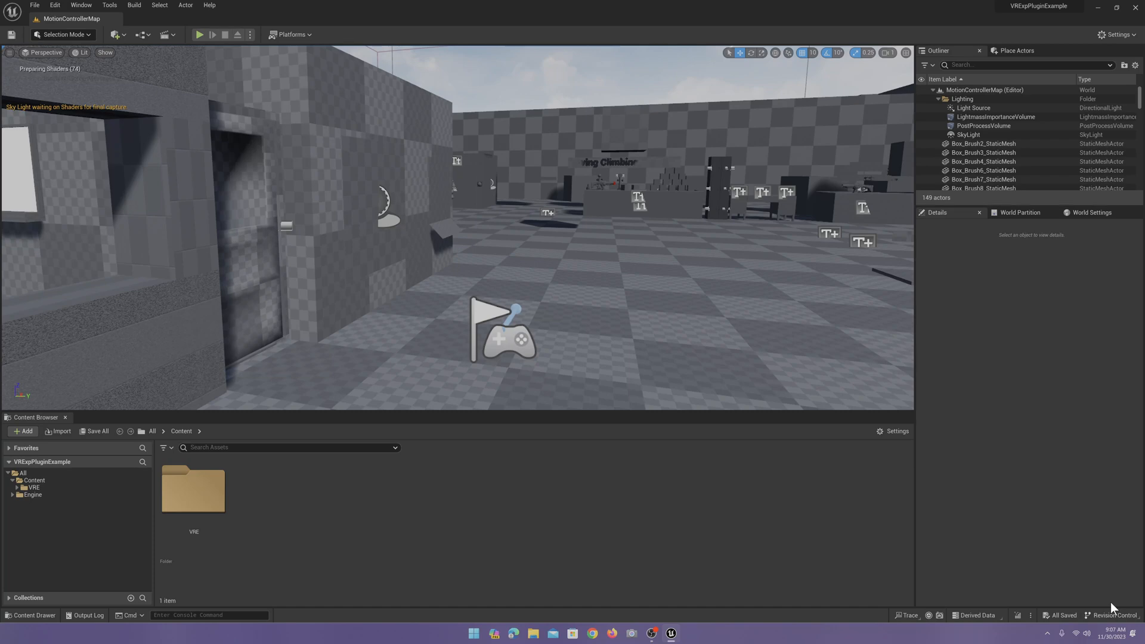
mouse_move(590, 471)
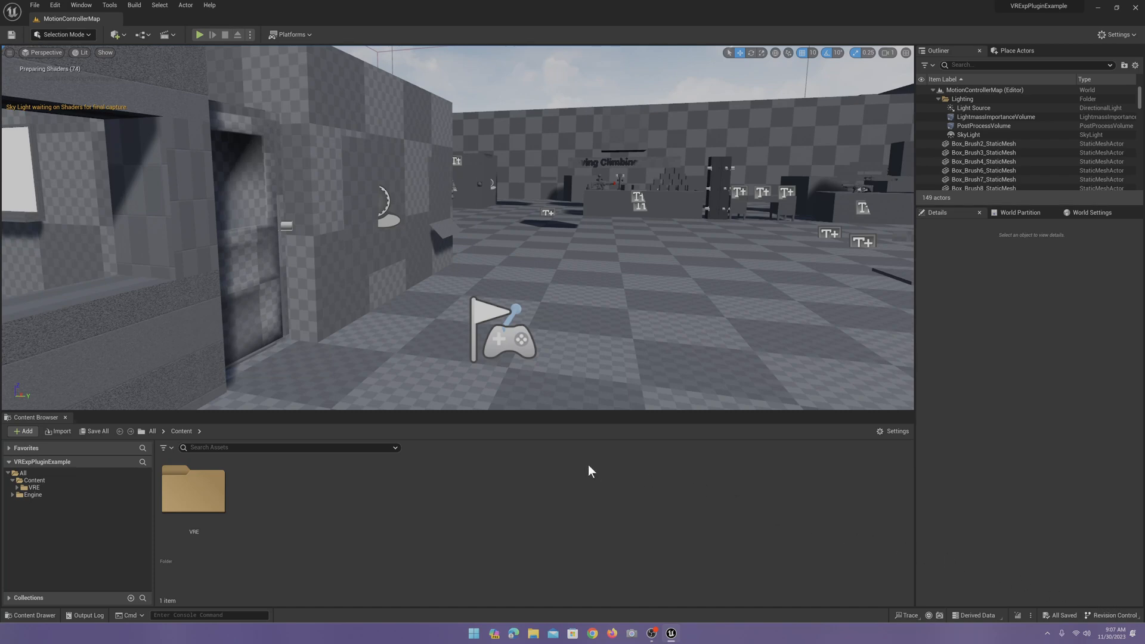